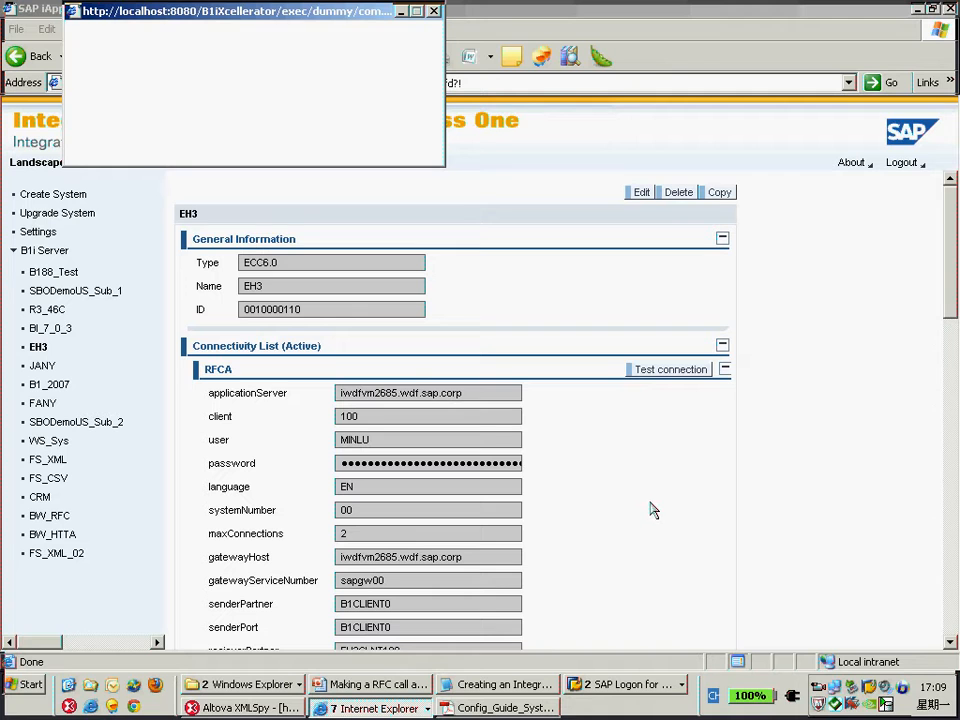
{"action": "mouse_move", "coordinate": [645, 508]}
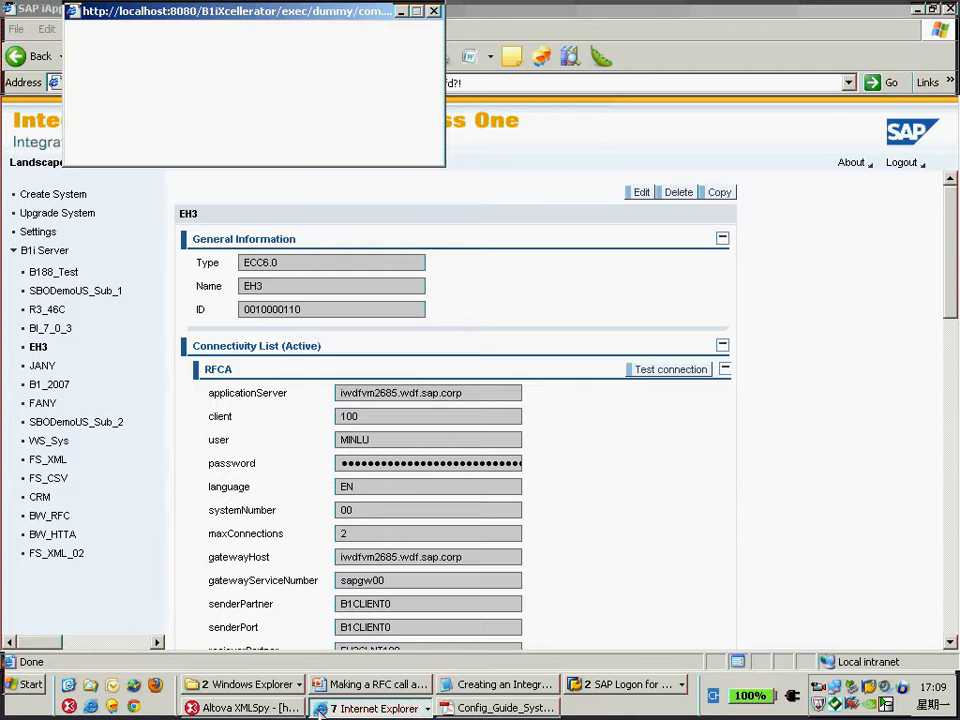
- Open the SINGLECALL atom's settings and the BizStore chooser for the RFCA connectivity document
{"action": "left_click", "coordinate": [670, 369]}
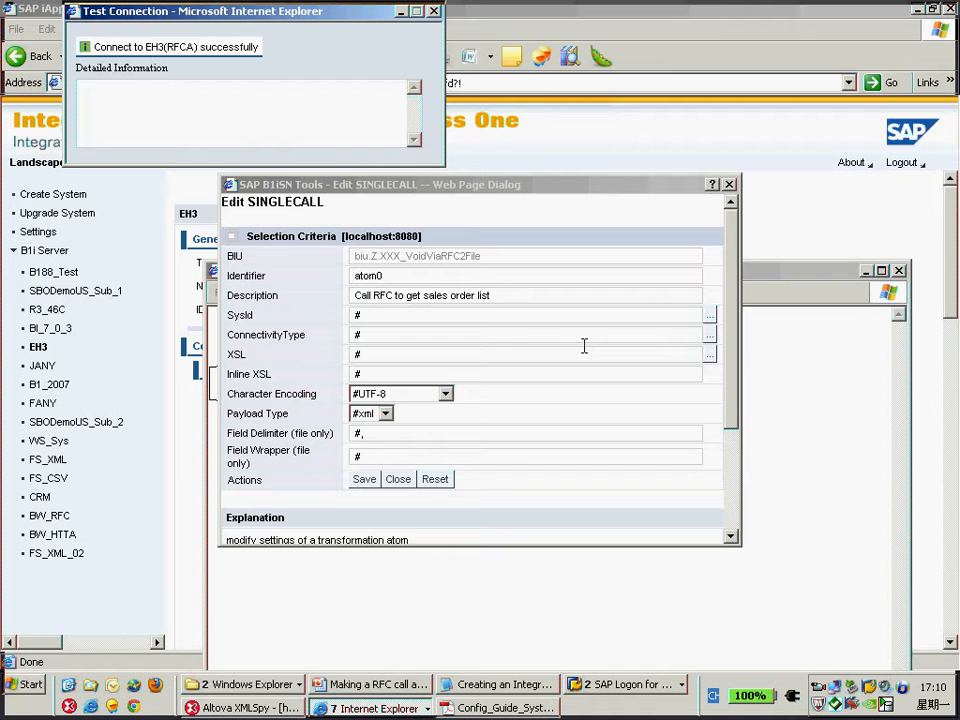
{"action": "mouse_move", "coordinate": [712, 353]}
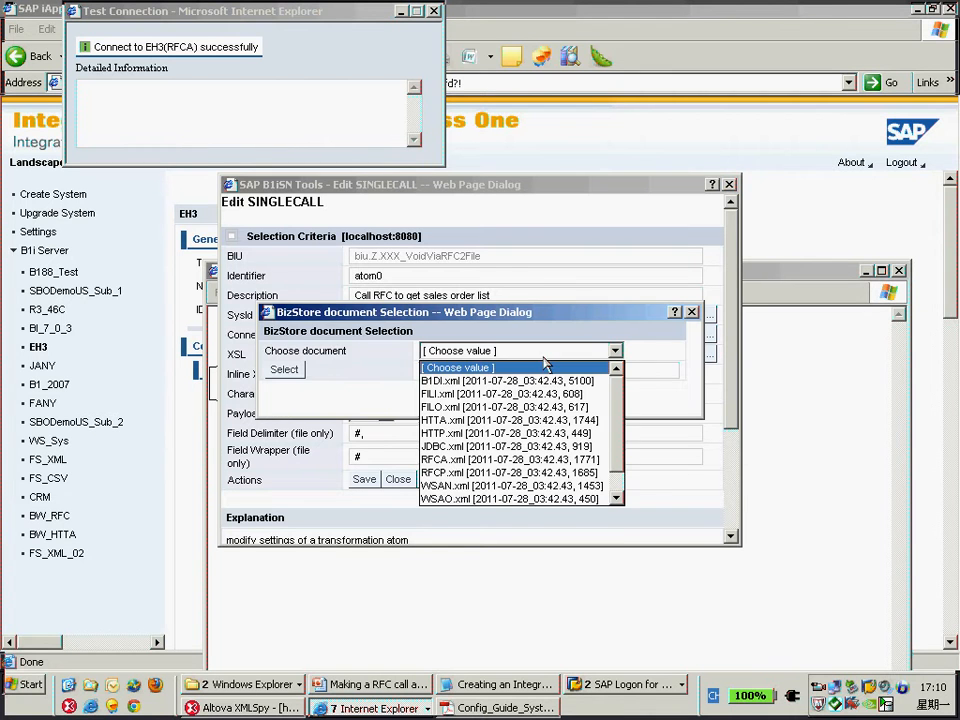
{"action": "mouse_move", "coordinate": [548, 368]}
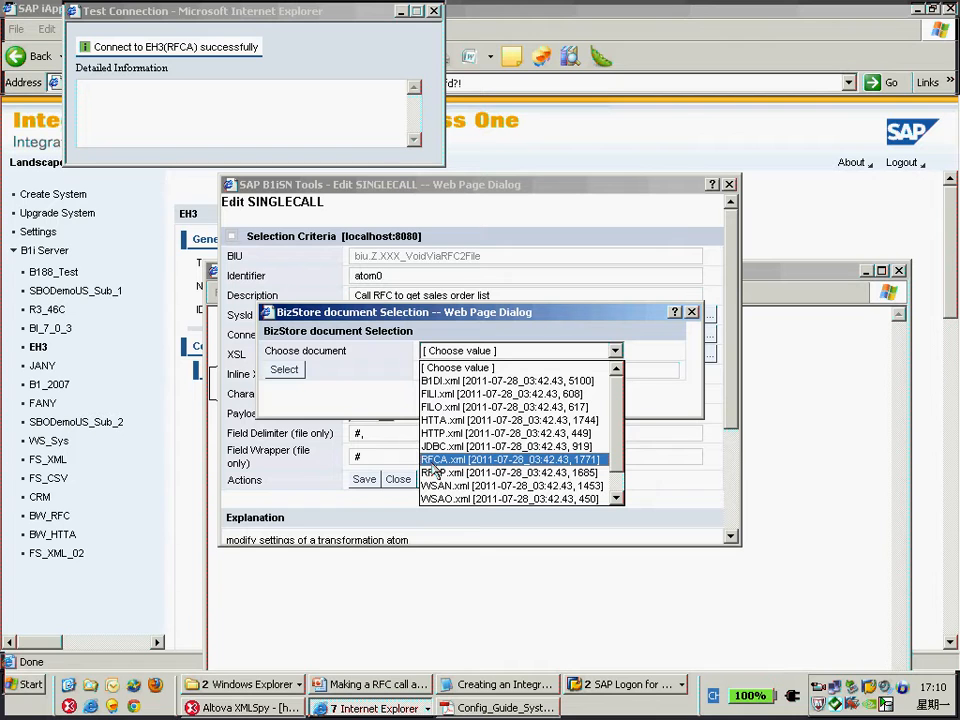
{"action": "left_click", "coordinate": [512, 498]}
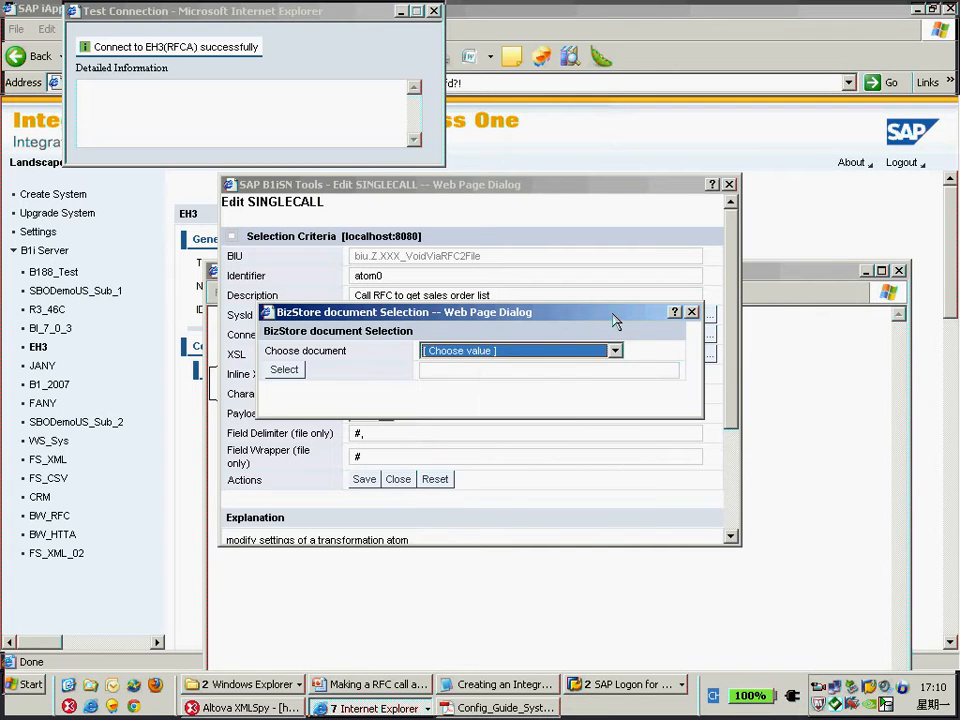
{"action": "left_click", "coordinate": [615, 350]}
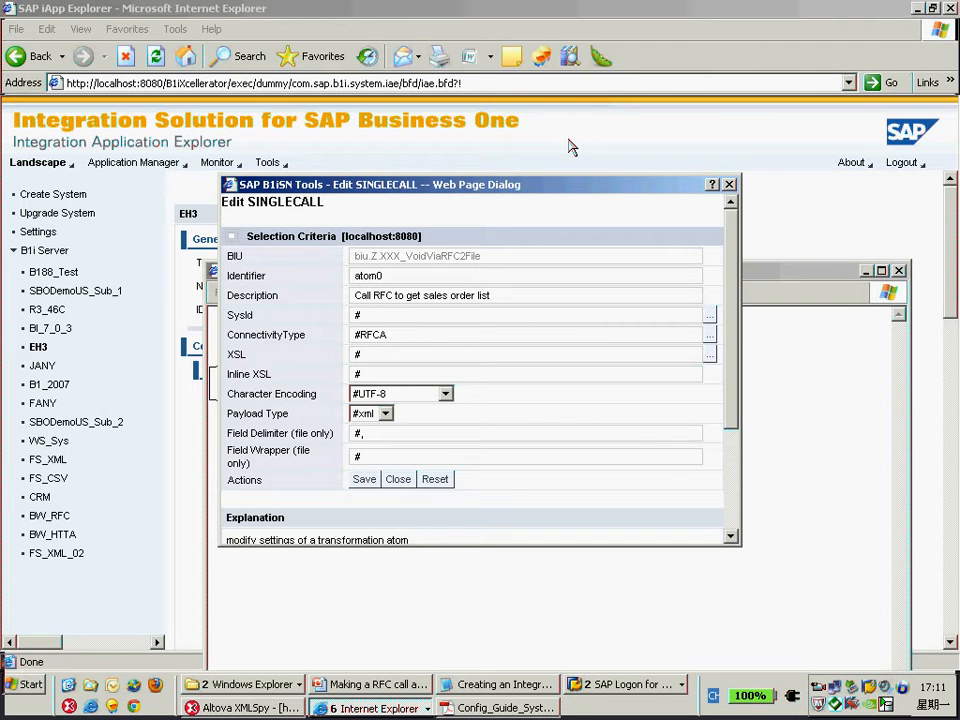
{"action": "left_click", "coordinate": [398, 479]}
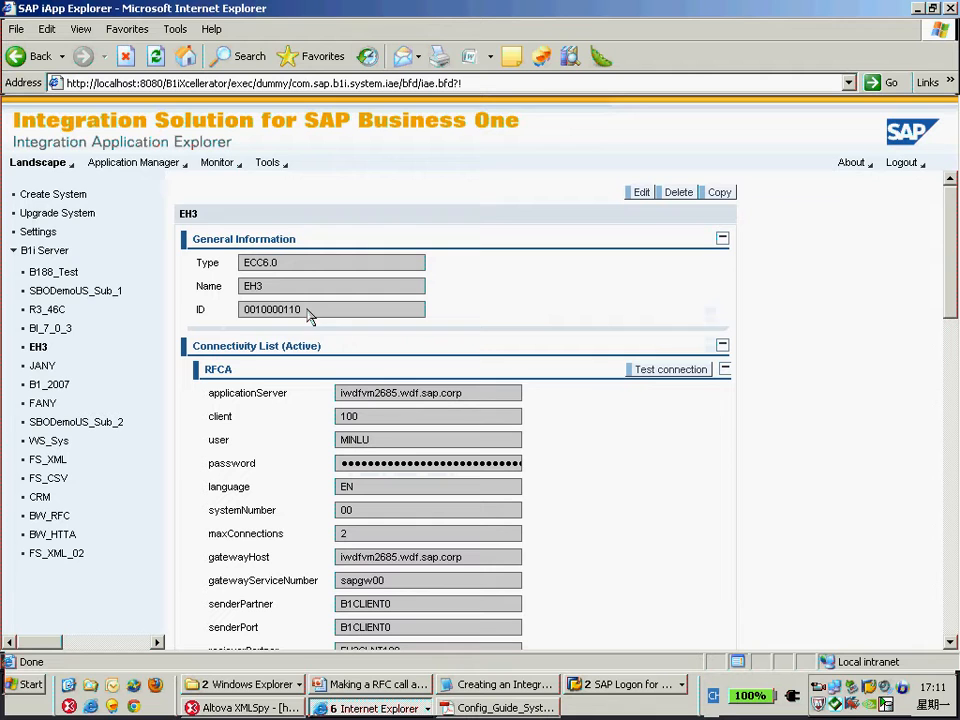
{"action": "triple_click", "coordinate": [332, 309]}
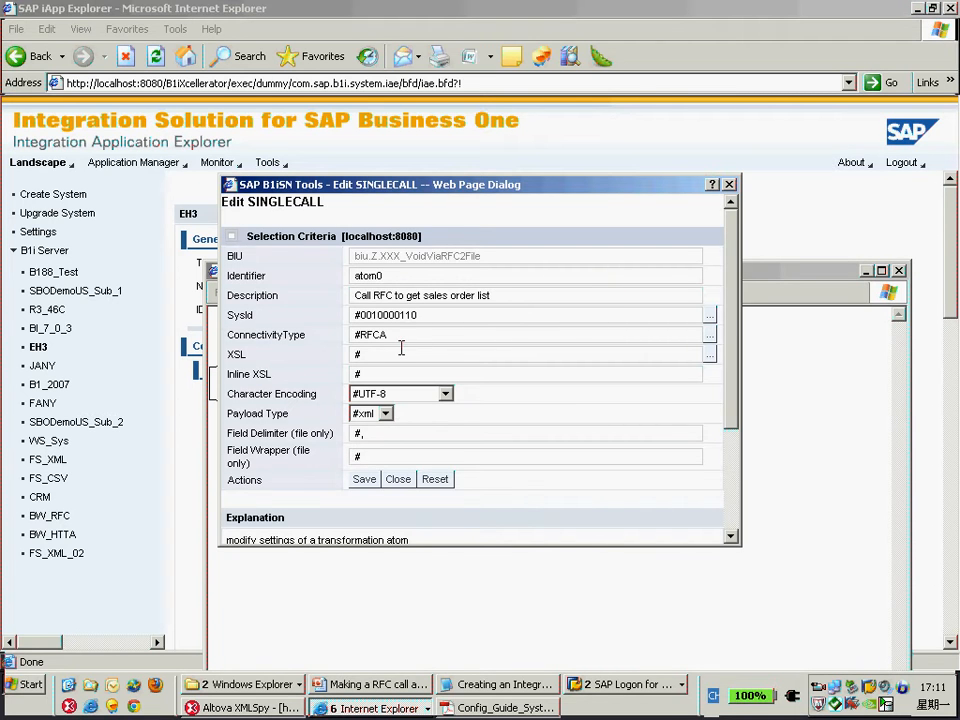
{"action": "mouse_move", "coordinate": [623, 374]}
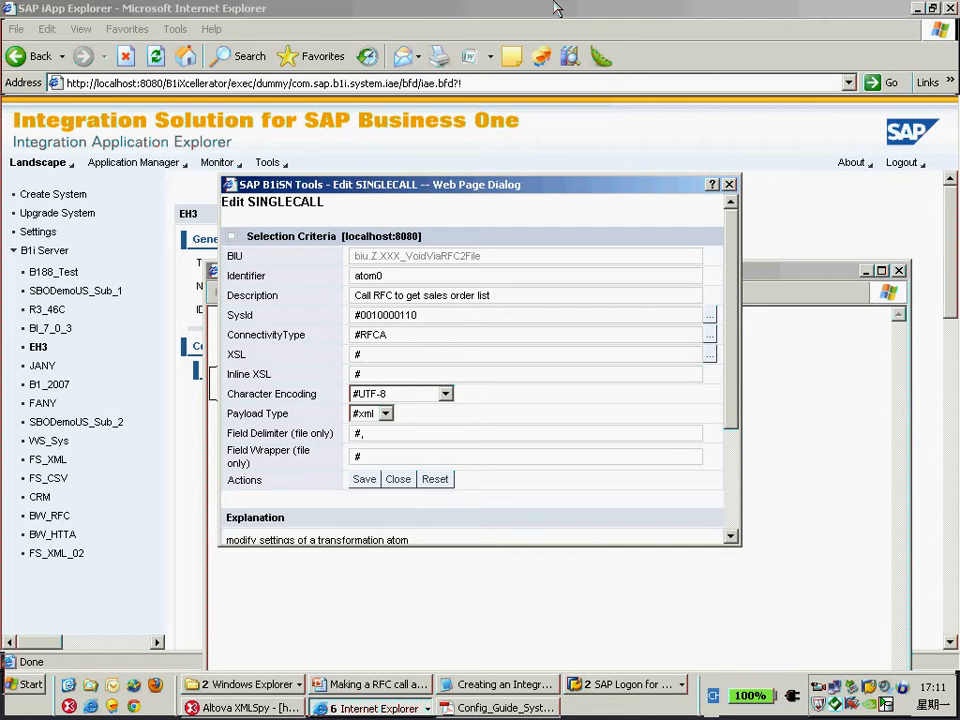
- Look up RFC name BAPI_SALESORDER_GETLIST in the Notepad scenario notes, then return to SAP Easy Access
{"action": "left_click", "coordinate": [398, 479]}
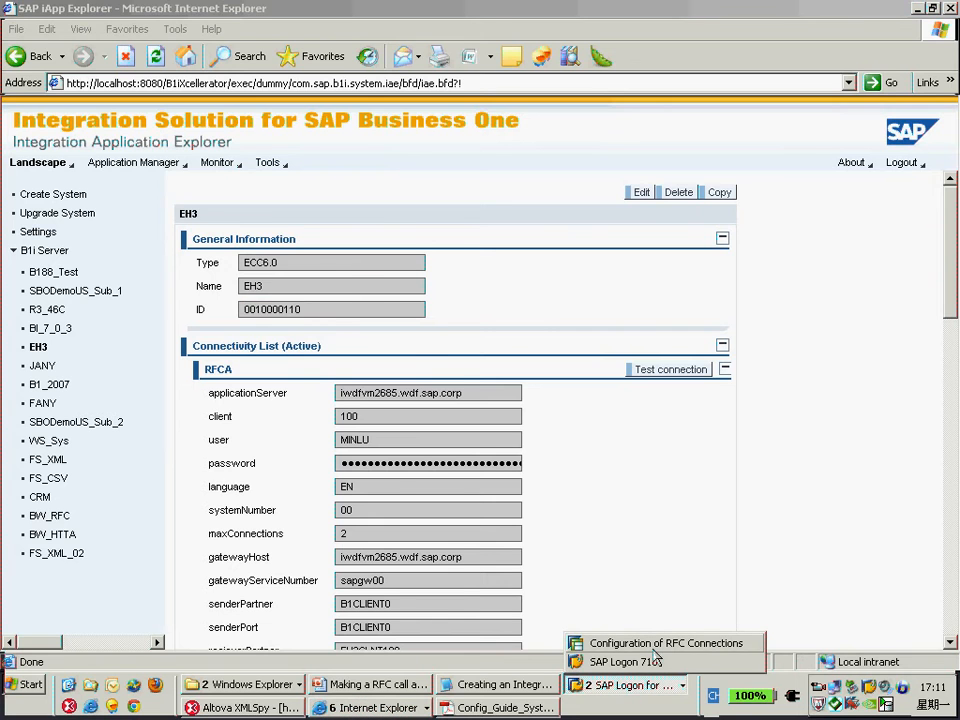
{"action": "left_click", "coordinate": [665, 643]}
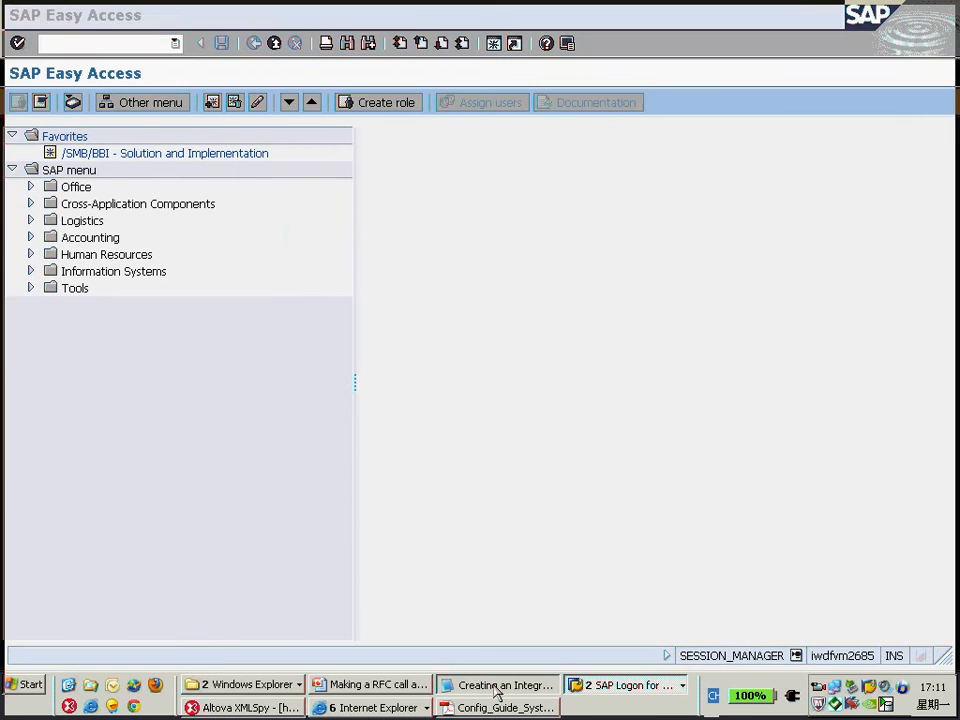
{"action": "left_click", "coordinate": [497, 684]}
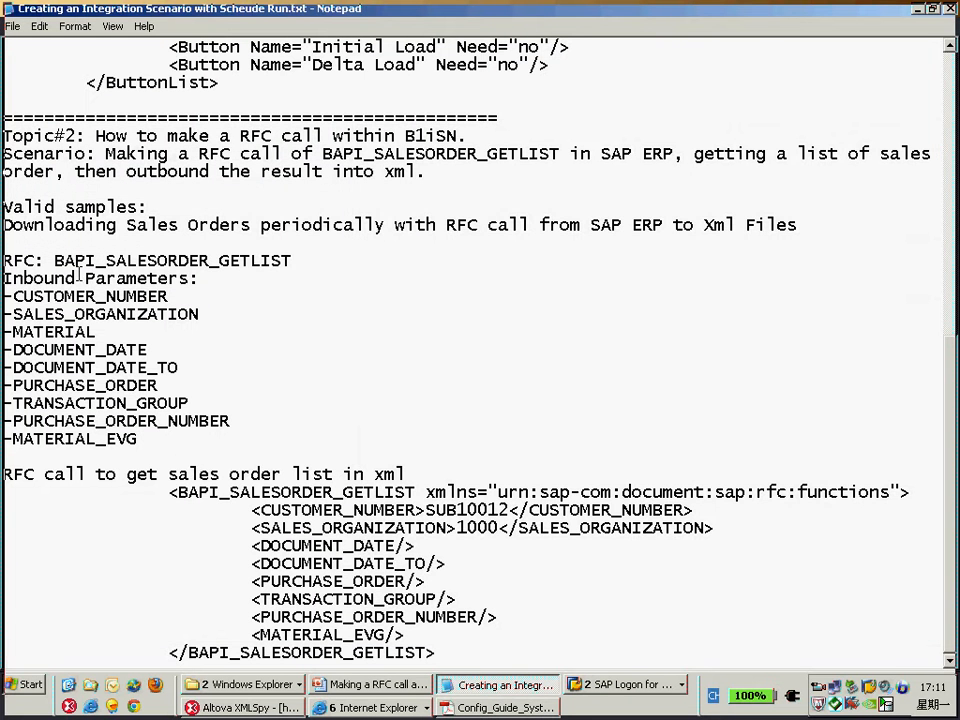
{"action": "double_click", "coordinate": [172, 260]}
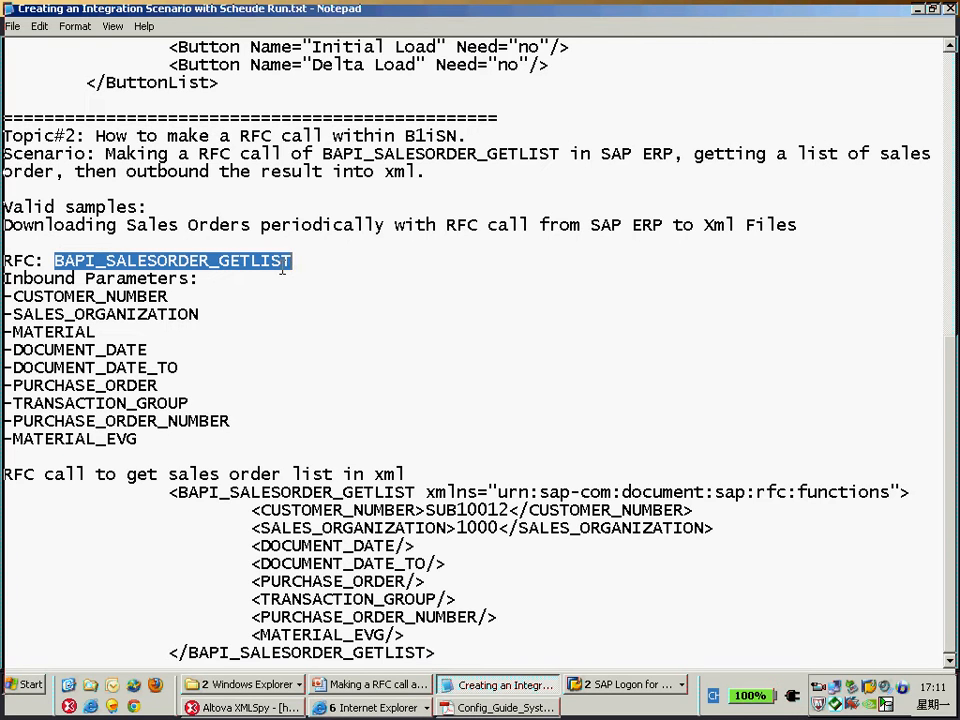
{"action": "left_click", "coordinate": [625, 684]}
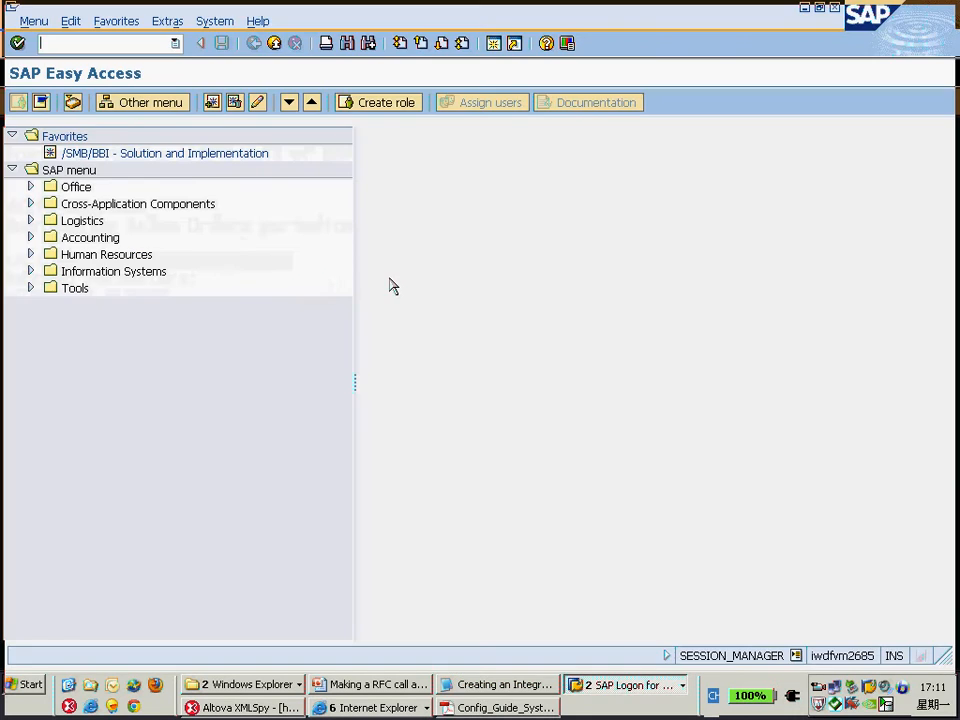
- Display BAPI_SALESORDER_GETLIST via /NSE37 and review its Import parameters, starting at MATERIAL
{"action": "type", "text": "/"}
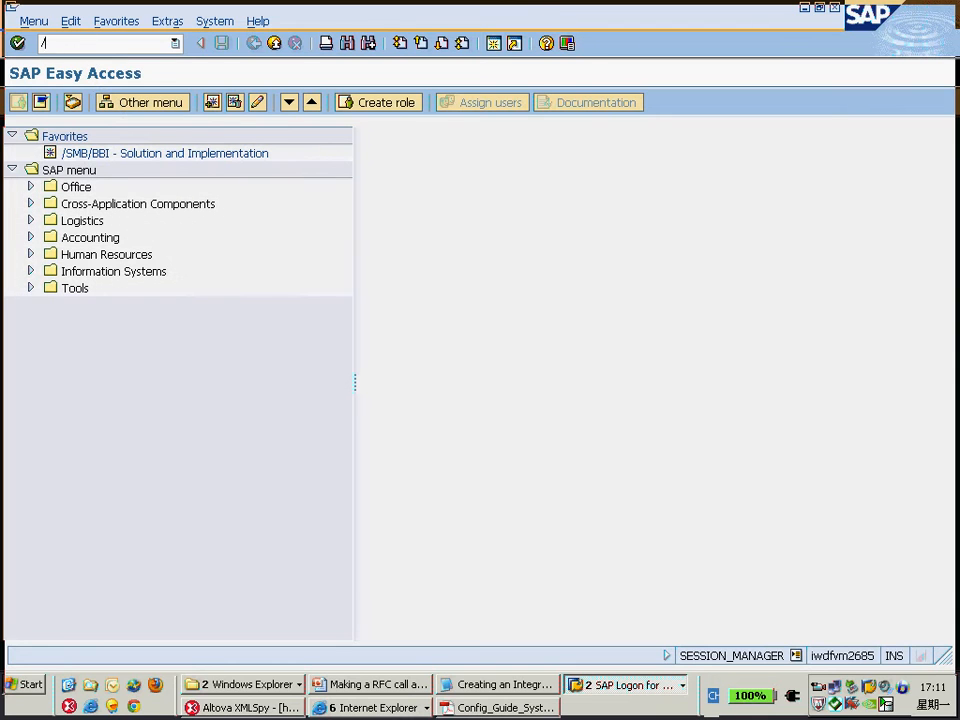
{"action": "type", "text": "NSE"}
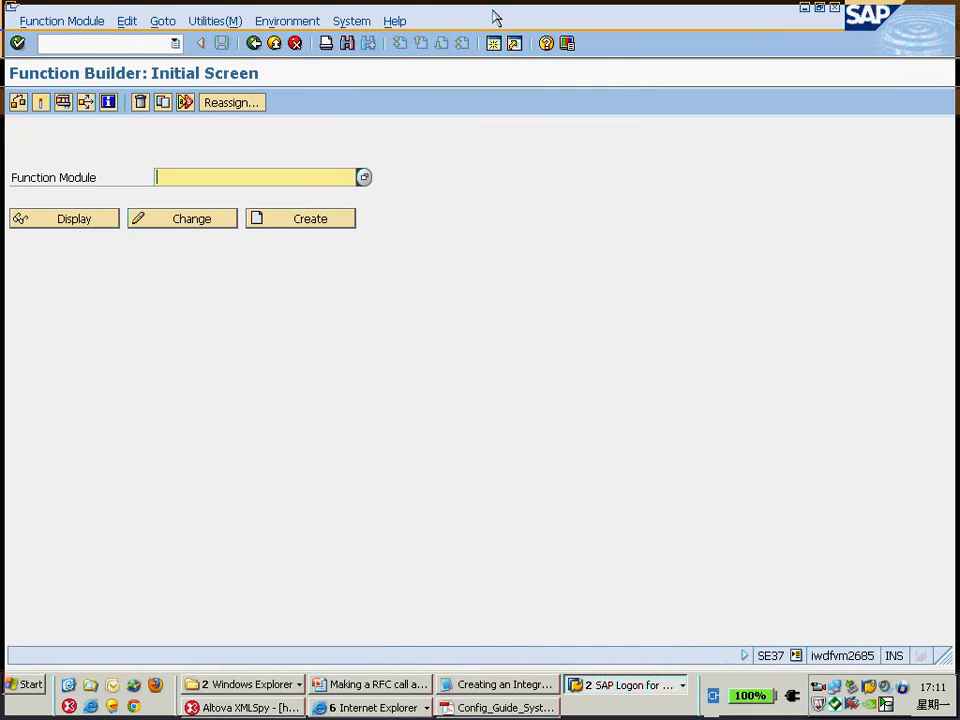
{"action": "mouse_move", "coordinate": [250, 222]}
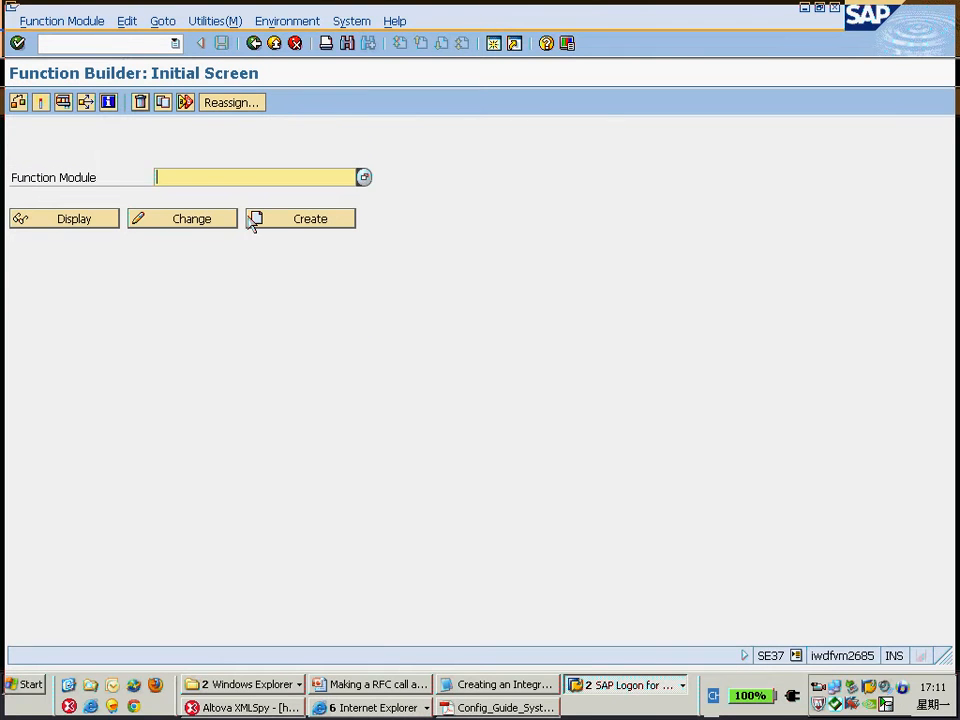
{"action": "type", "text": "BAPI_SALESORDER_GETLIST"}
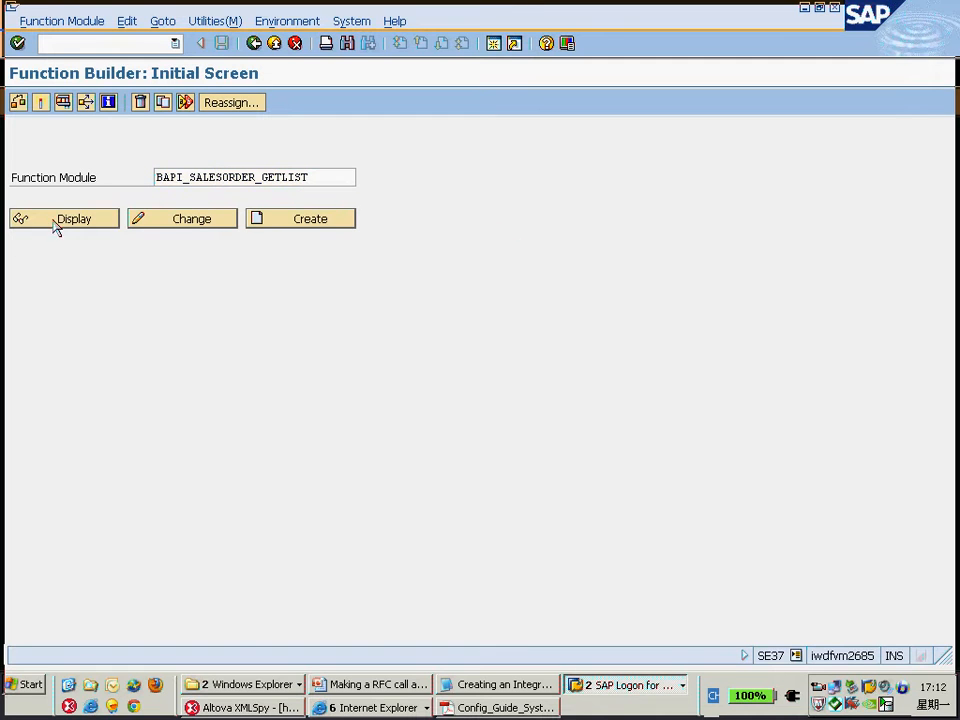
{"action": "left_click", "coordinate": [63, 218]}
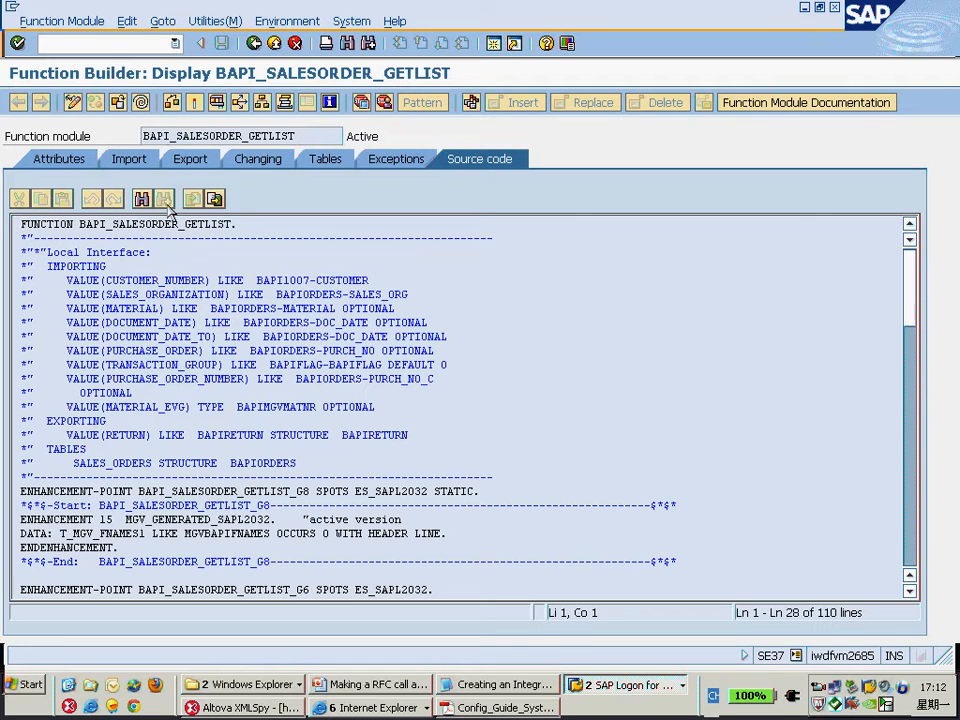
{"action": "mouse_move", "coordinate": [128, 180]}
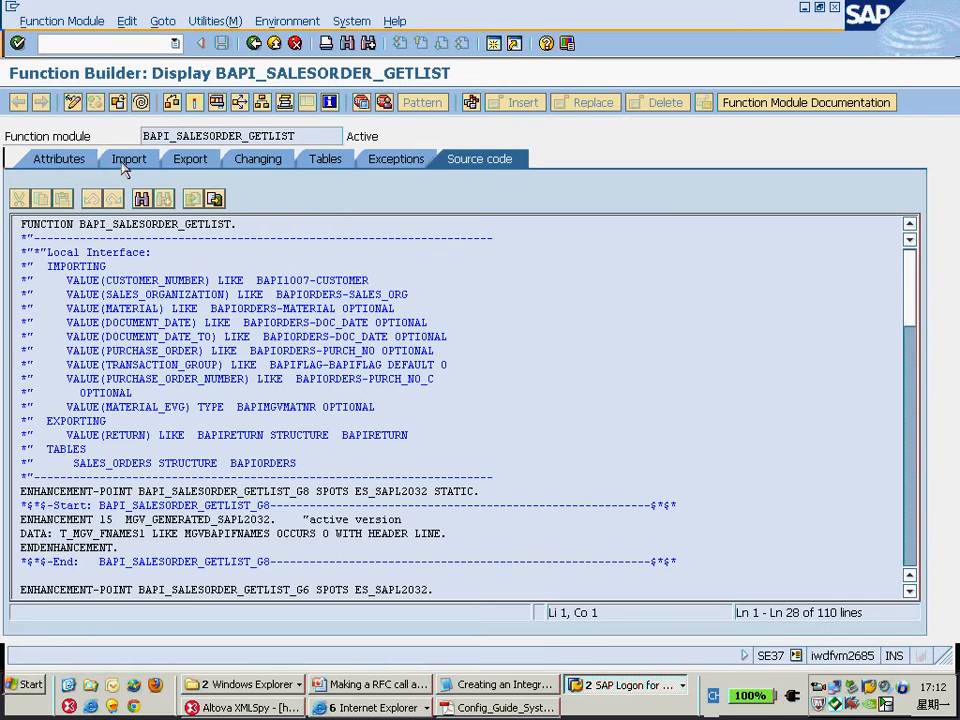
{"action": "left_click", "coordinate": [128, 158]}
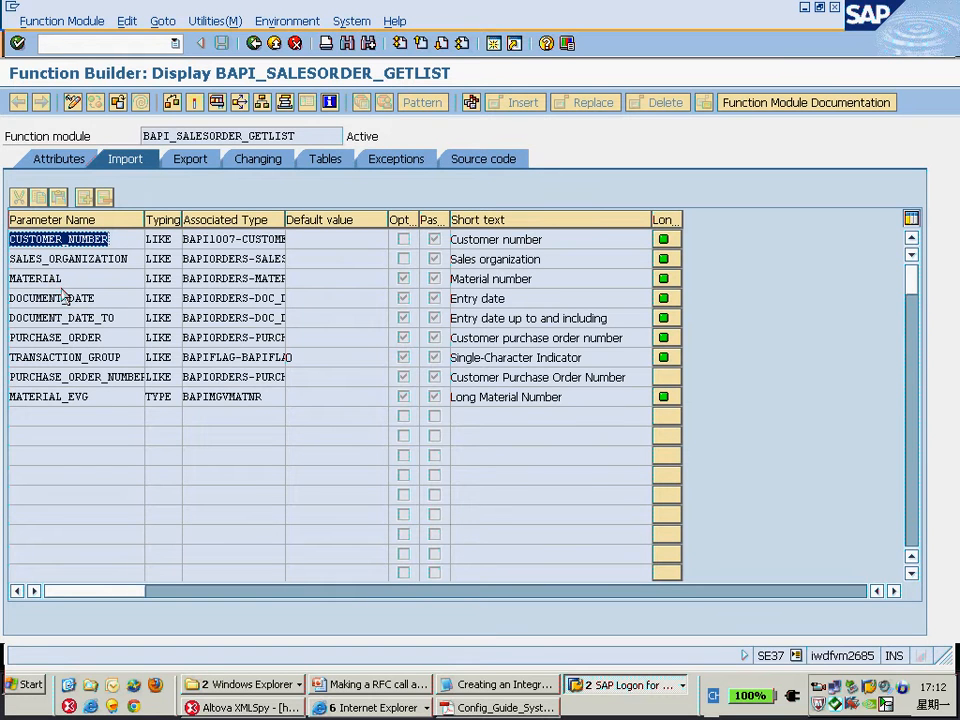
{"action": "left_click", "coordinate": [35, 278]}
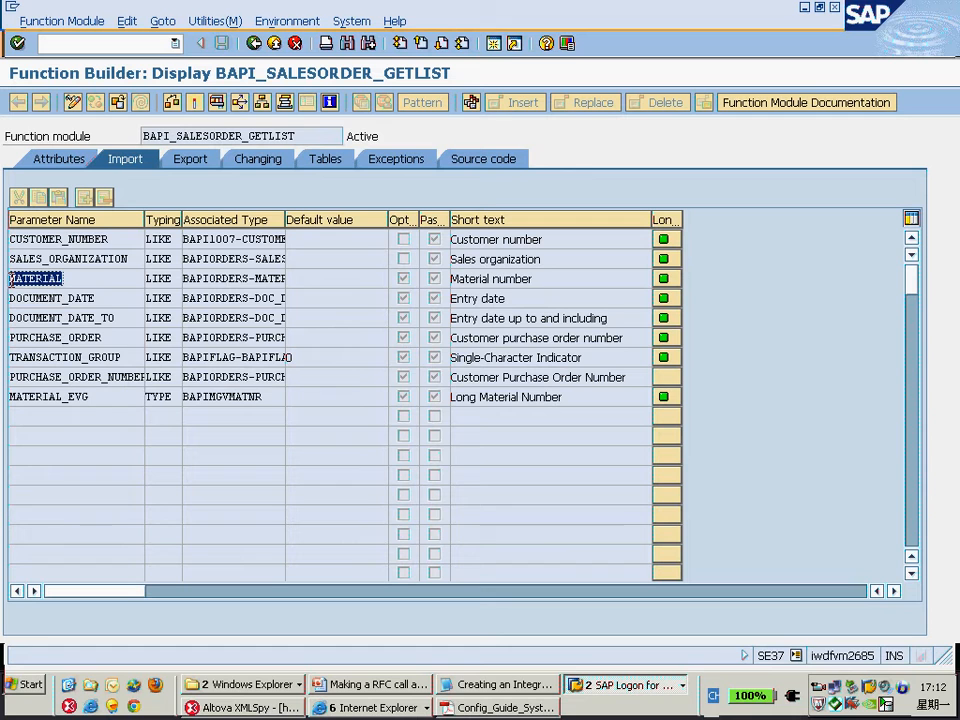
- Bring BizPackageMETA.xml forward in XMLSpy and list the open Internet Explorer windows
{"action": "left_click", "coordinate": [51, 298]}
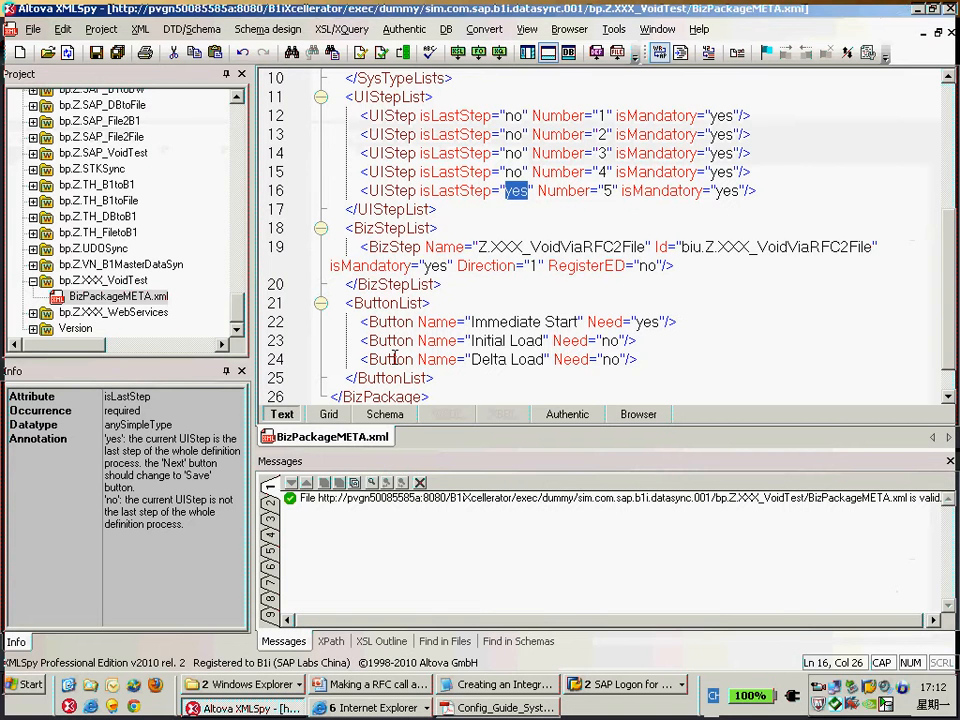
{"action": "mouse_move", "coordinate": [398, 471]}
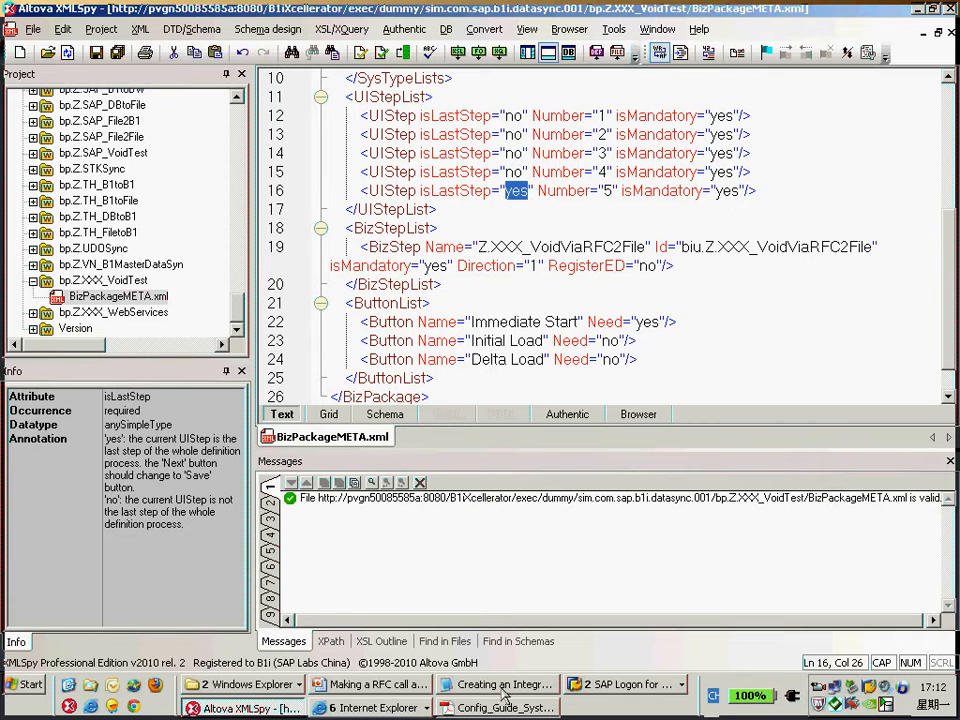
{"action": "left_click", "coordinate": [375, 708]}
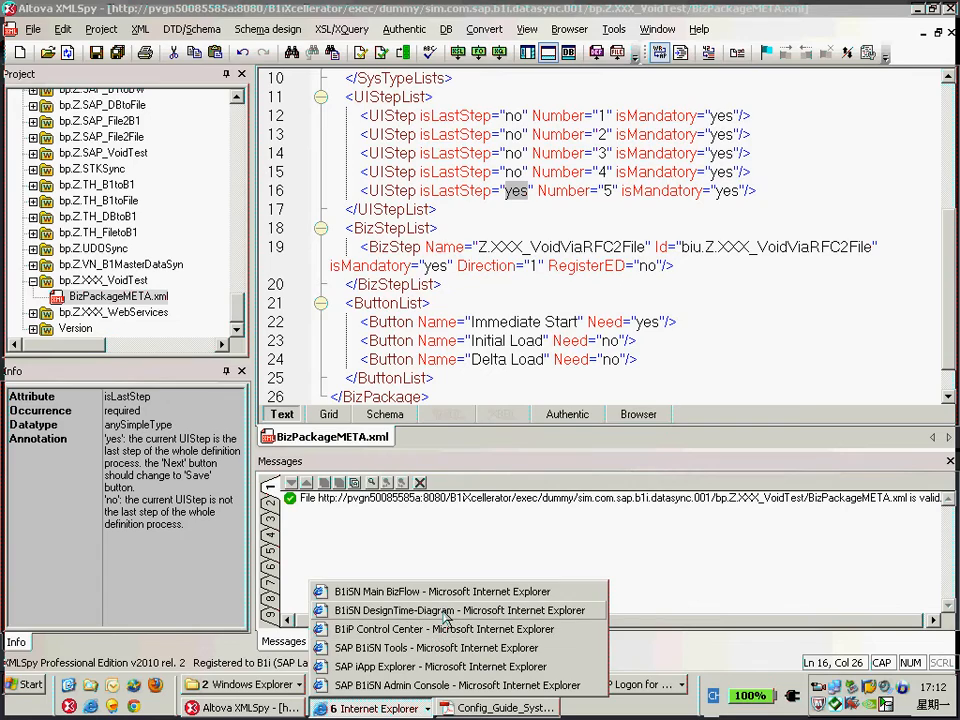
- Return to the B1iSN DesignTime-Diagram and revisit the SINGLECALL atom's XSL field
{"action": "left_click", "coordinate": [458, 610]}
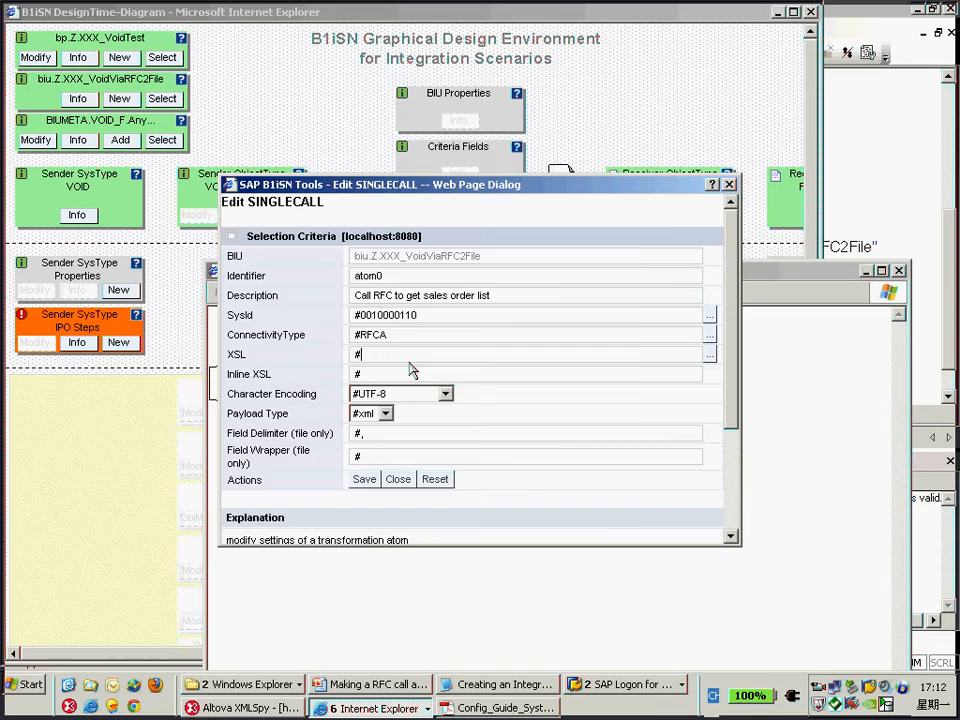
{"action": "left_click", "coordinate": [398, 478]}
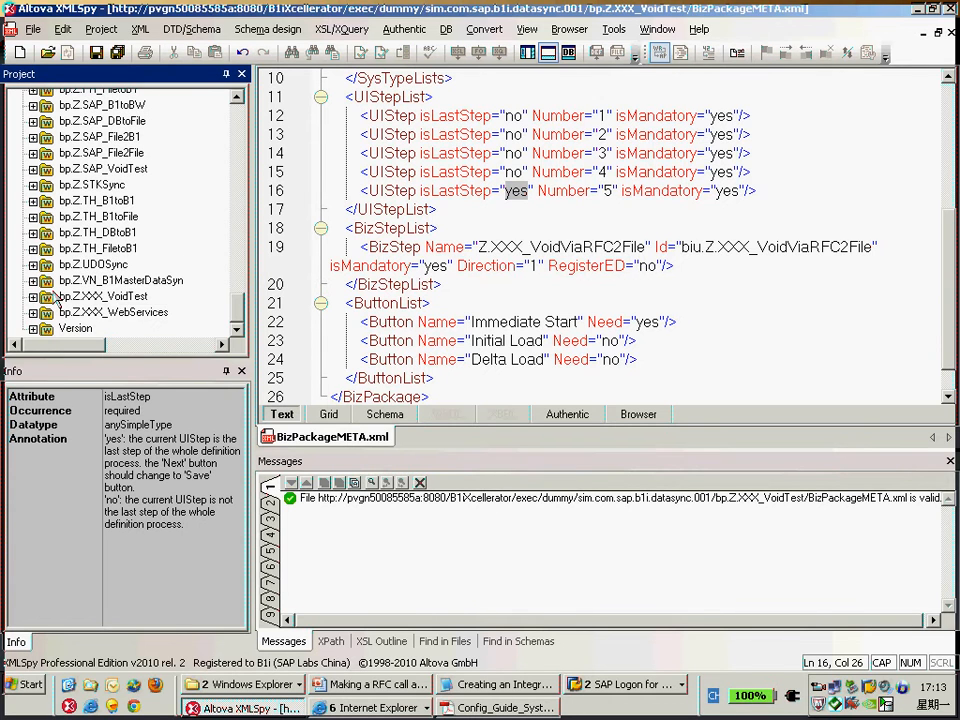
- Expand biu.Z.XXX_VoidViaRFC2File in the Project pane to list its XSL, BIUMETA and Main.bfd files
{"action": "scroll", "scroll_direction": "up", "scroll_amount": 3}
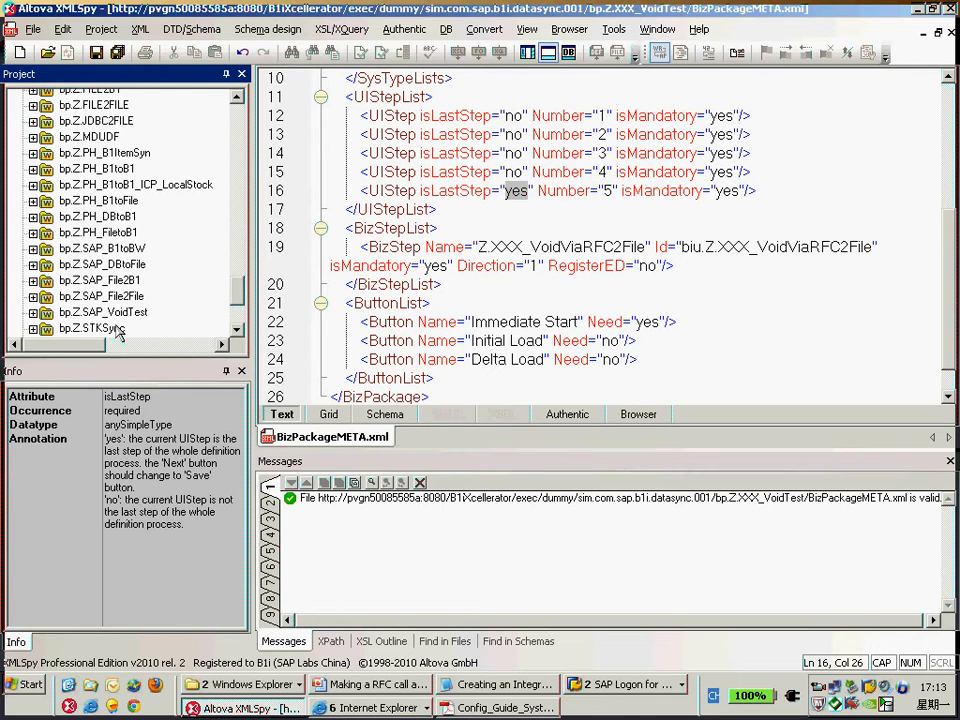
{"action": "scroll", "scroll_direction": "up", "scroll_amount": 3}
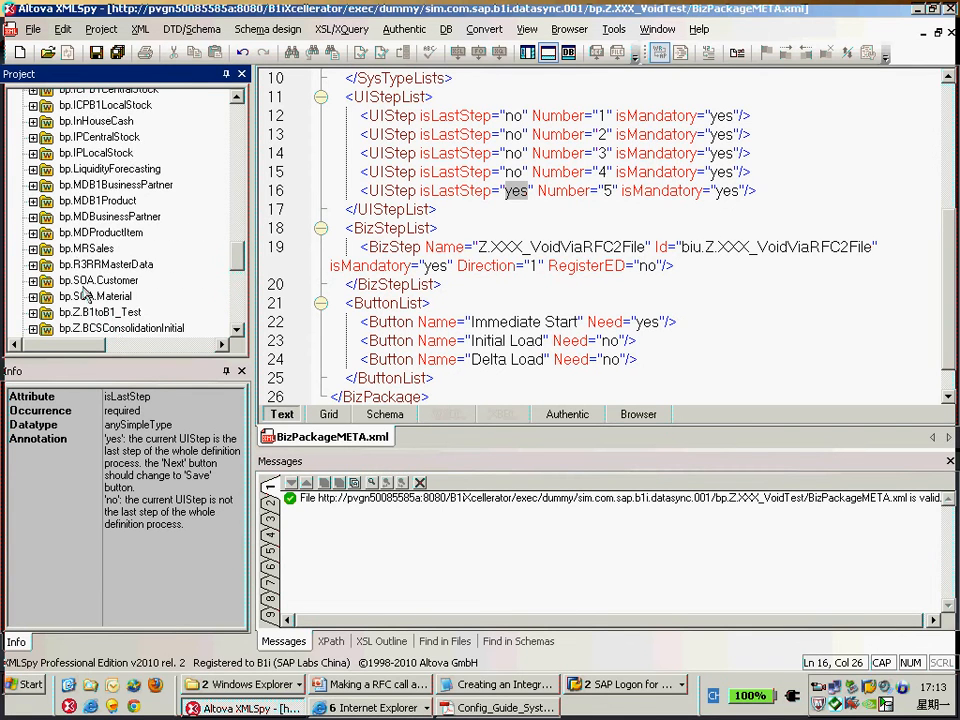
{"action": "scroll", "scroll_direction": "up", "scroll_amount": 3}
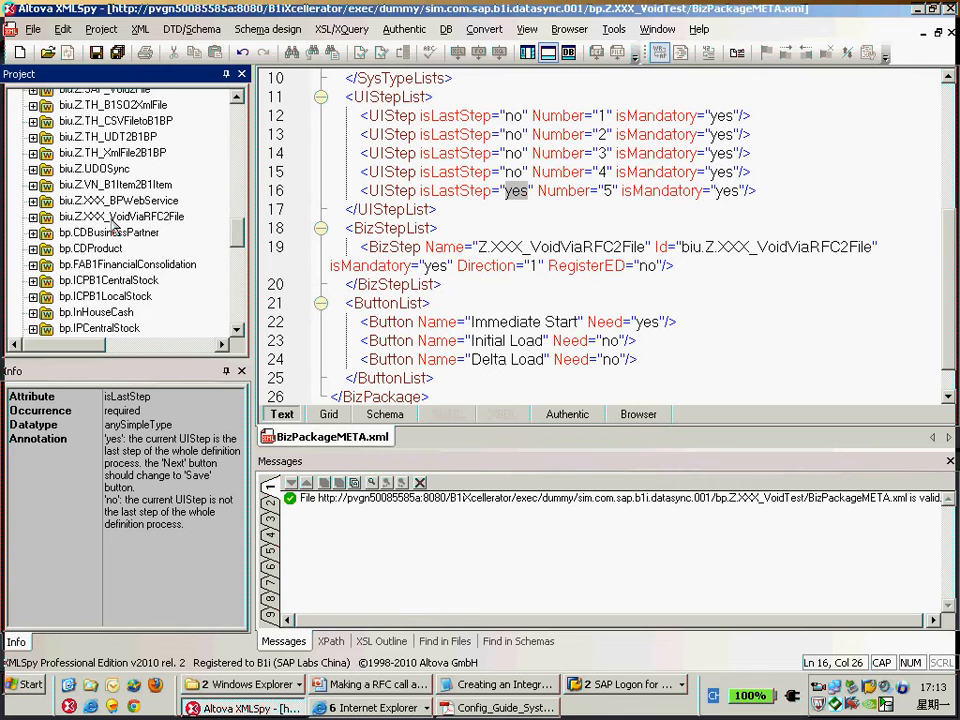
{"action": "left_click", "coordinate": [33, 217]}
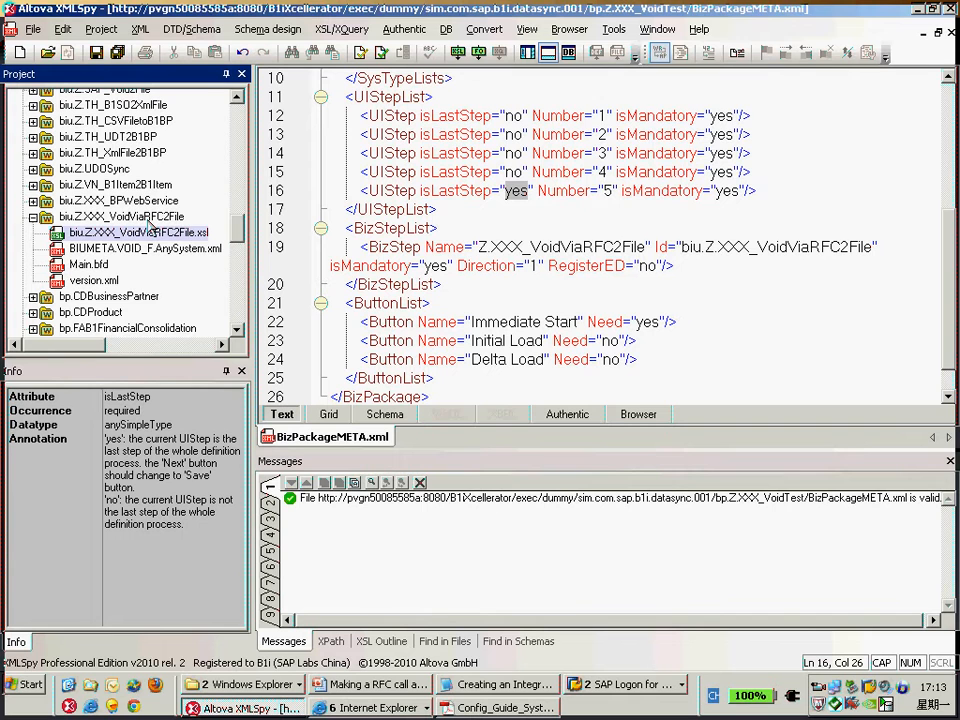
{"action": "mouse_move", "coordinate": [18, 53]}
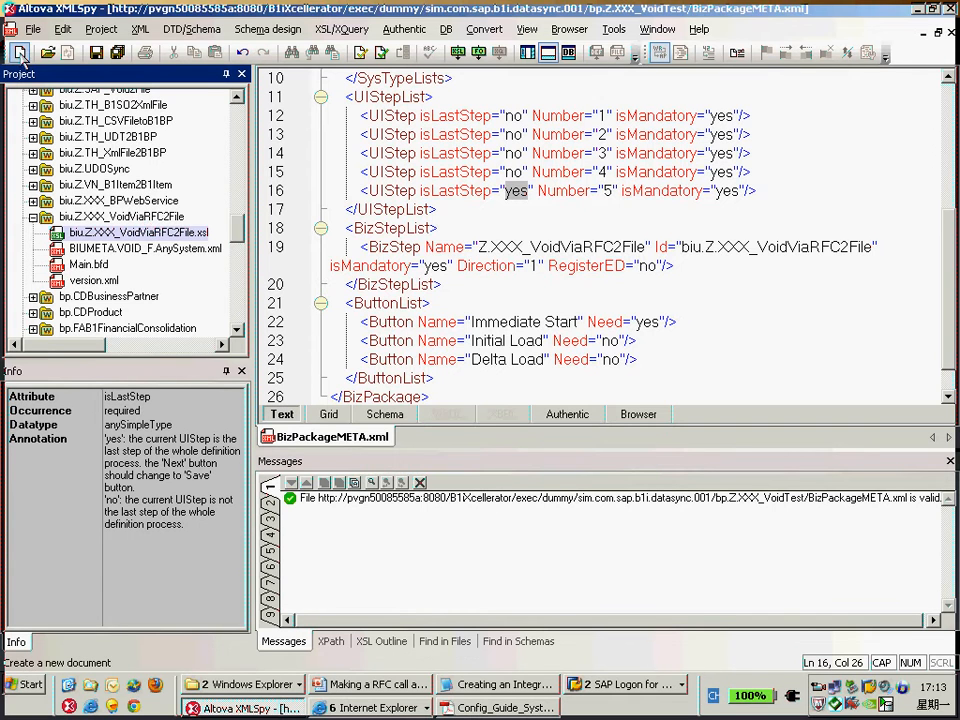
- Create Untitled11.xsl as a new XSL Stylesheet v1.0 for generic XSL/XSLT transformation
{"action": "left_click", "coordinate": [18, 52]}
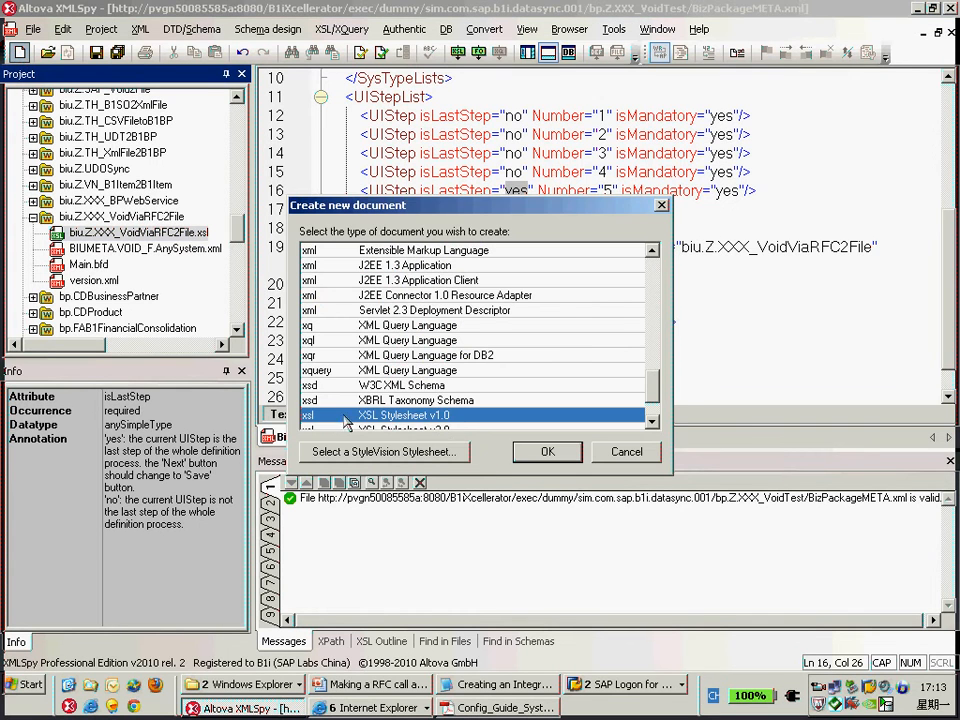
{"action": "mouse_move", "coordinate": [445, 428]}
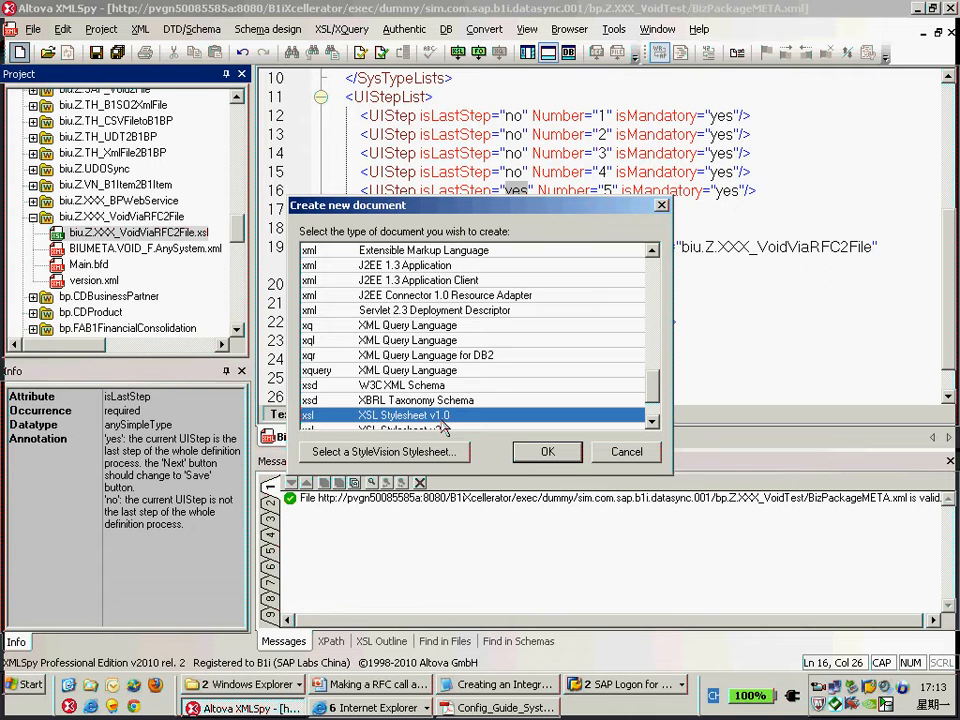
{"action": "left_click", "coordinate": [547, 451]}
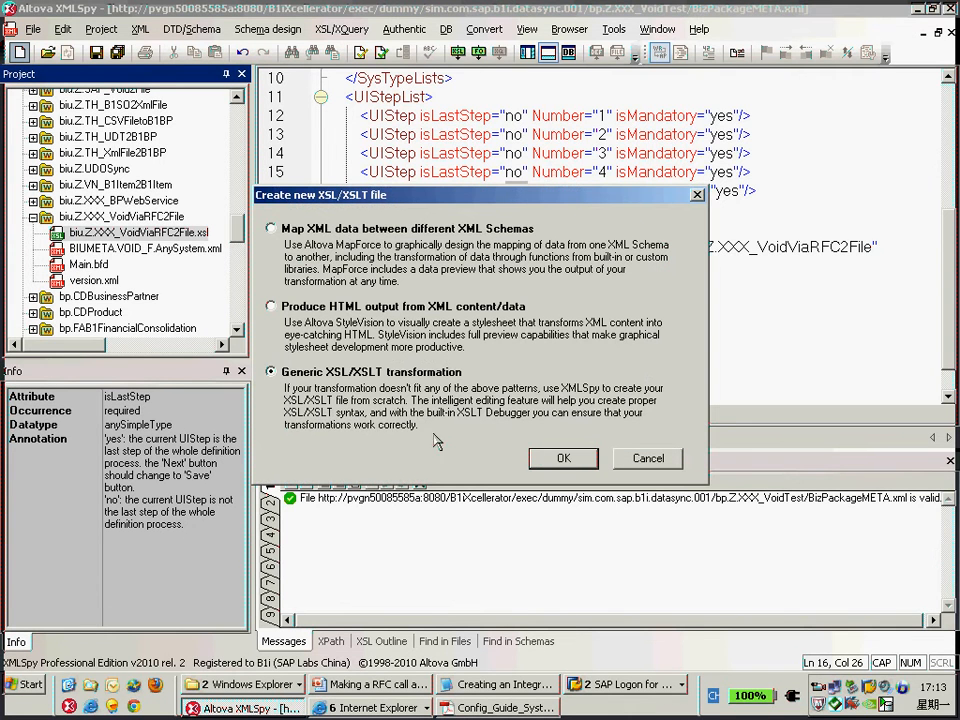
{"action": "left_click", "coordinate": [563, 458]}
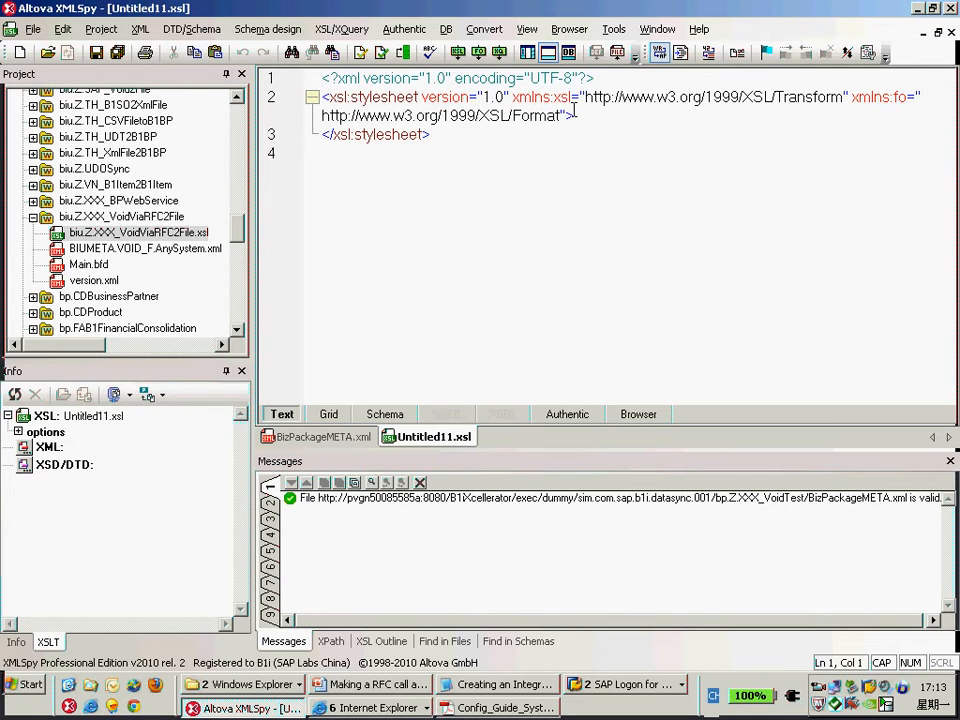
- Add an empty line in Untitled11.xsl and copy the two templates from biu.Z.XXX_VoidViaRFC2File.xsl
{"action": "key", "text": "enter"}
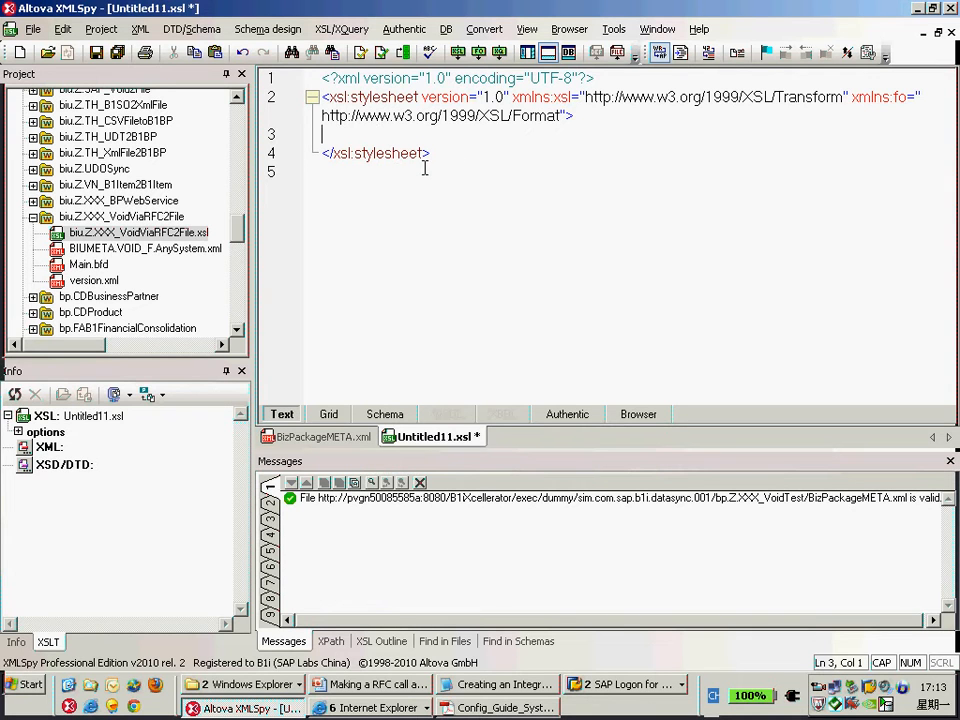
{"action": "type", "text": "<"}
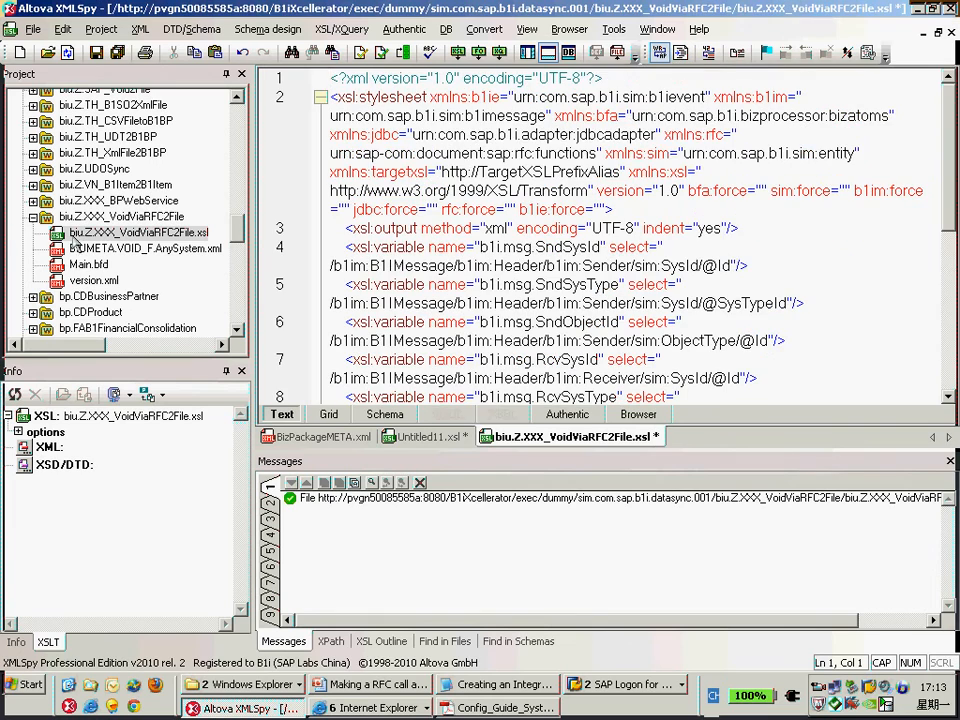
{"action": "scroll", "scroll_direction": "down", "scroll_amount": 3}
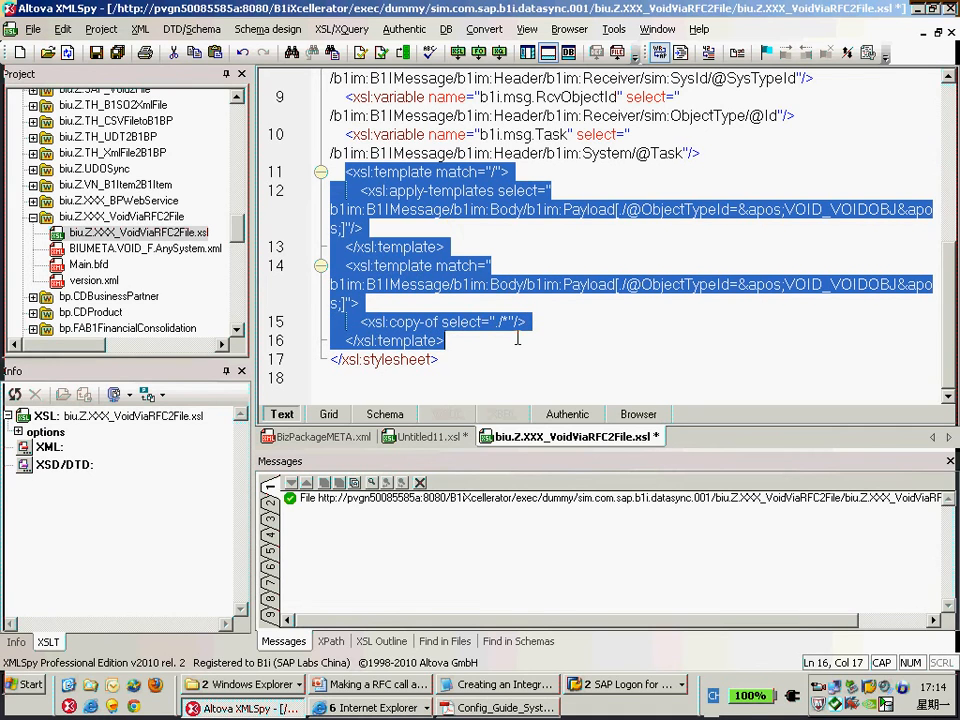
{"action": "left_click", "coordinate": [424, 436]}
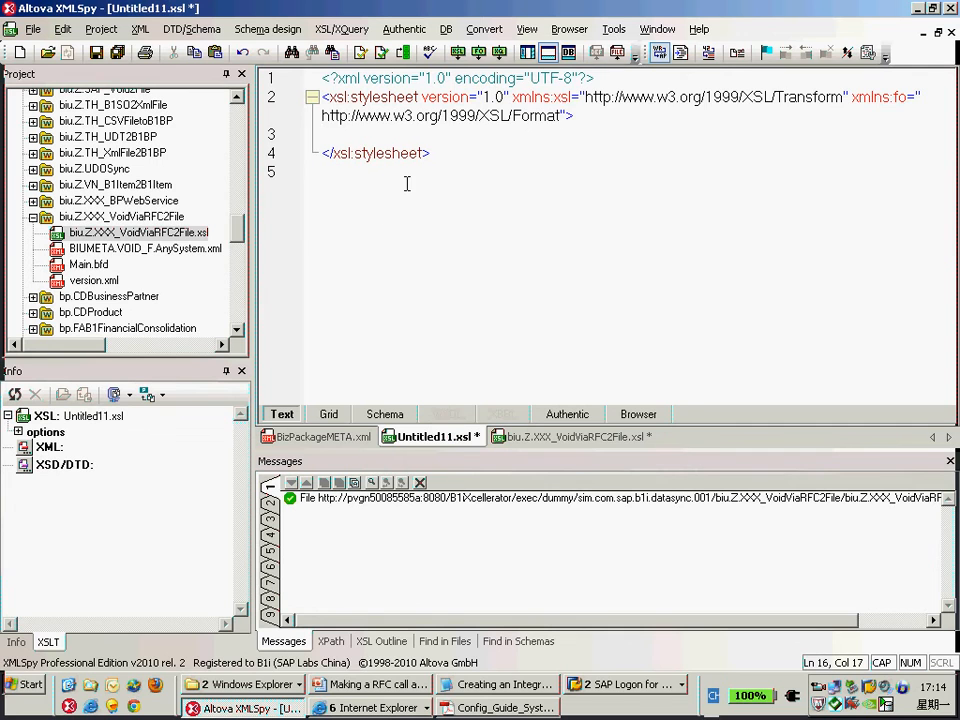
- Paste both templates onto line 3 of Untitled11.xsl and clear the second template's copy-of line
{"action": "left_click", "coordinate": [679, 53]}
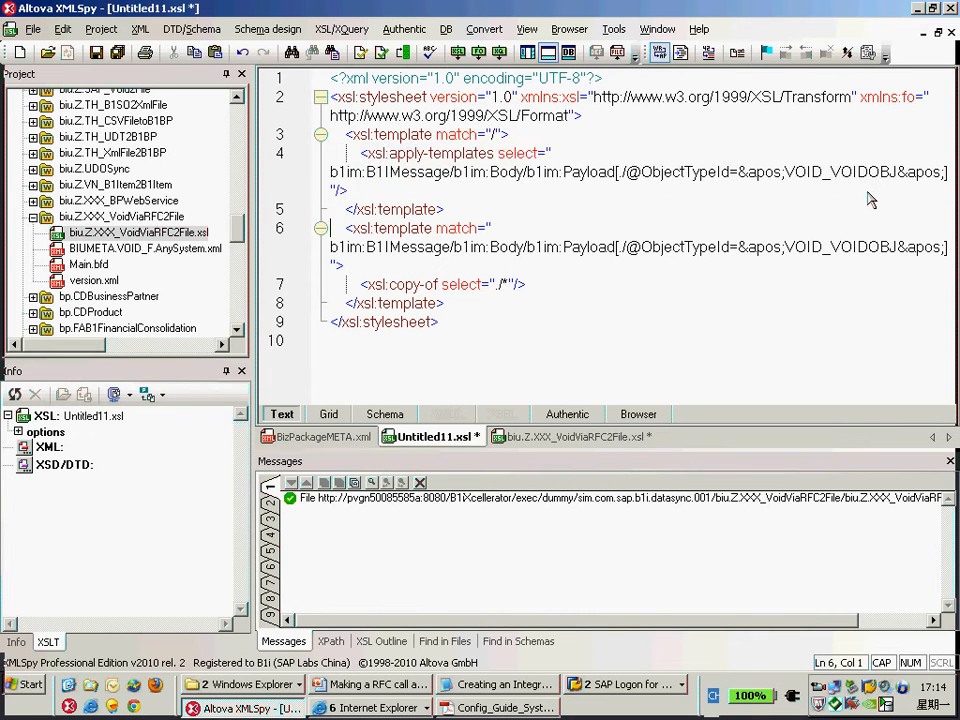
{"action": "left_click", "coordinate": [330, 171]}
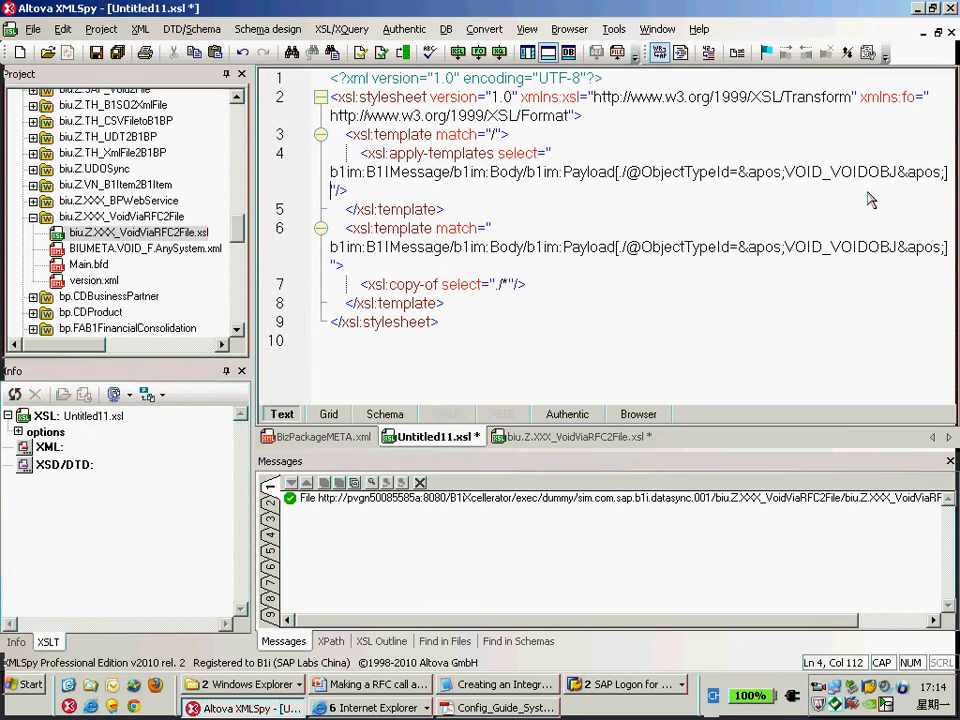
{"action": "mouse_move", "coordinate": [700, 187]}
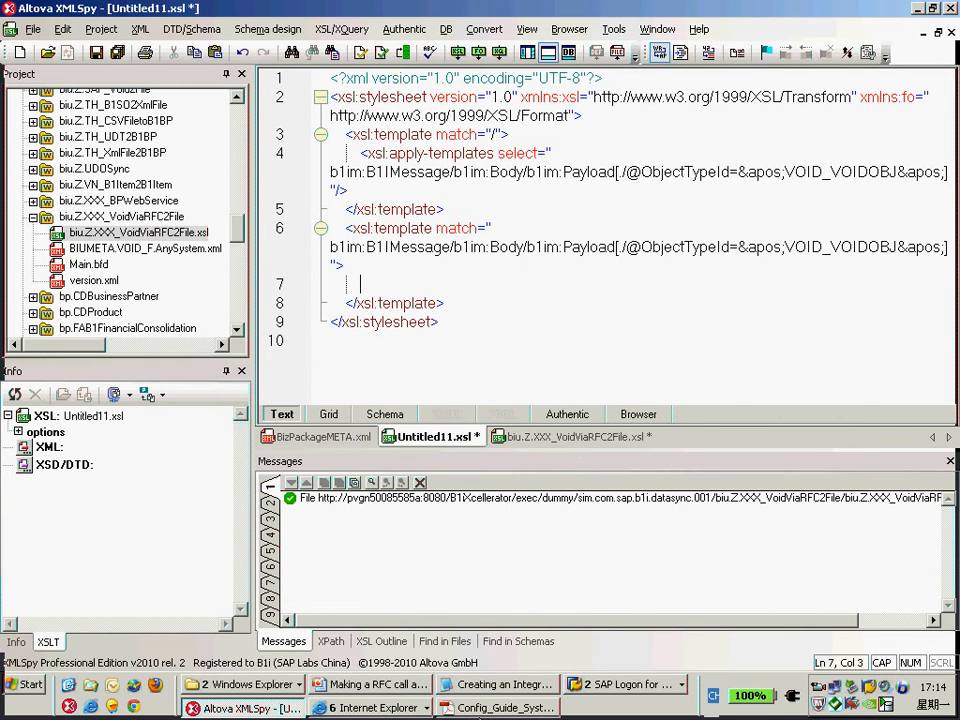
{"action": "left_click", "coordinate": [497, 684]}
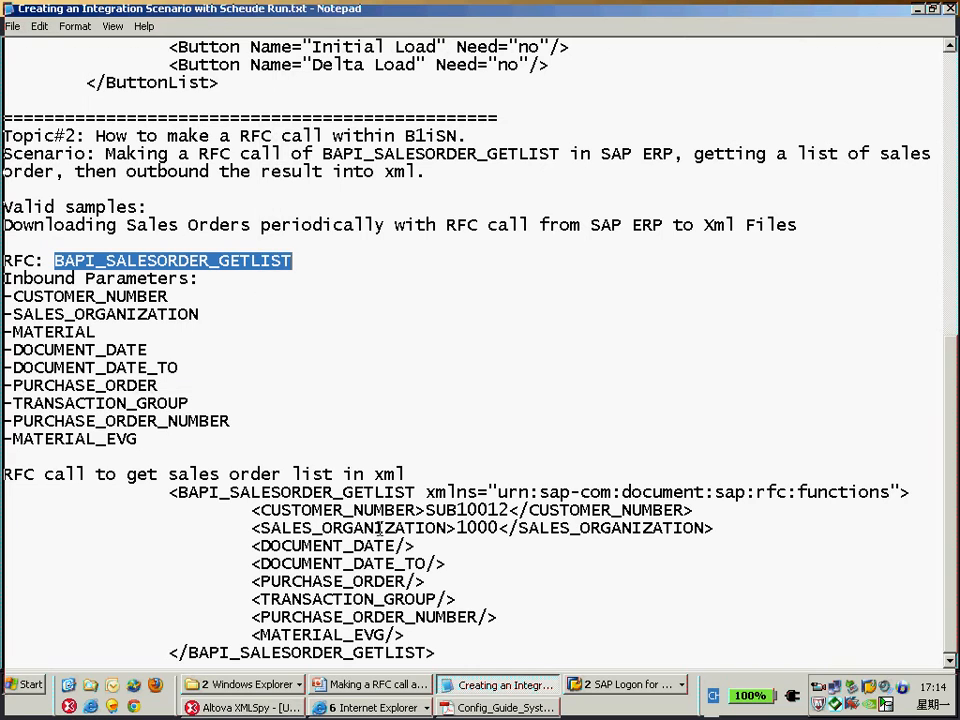
- Select the whole BAPI_SALESORDER_GETLIST request XML block, including CUSTOMER_NUMBER, in the Notepad notes
{"action": "double_click", "coordinate": [295, 491]}
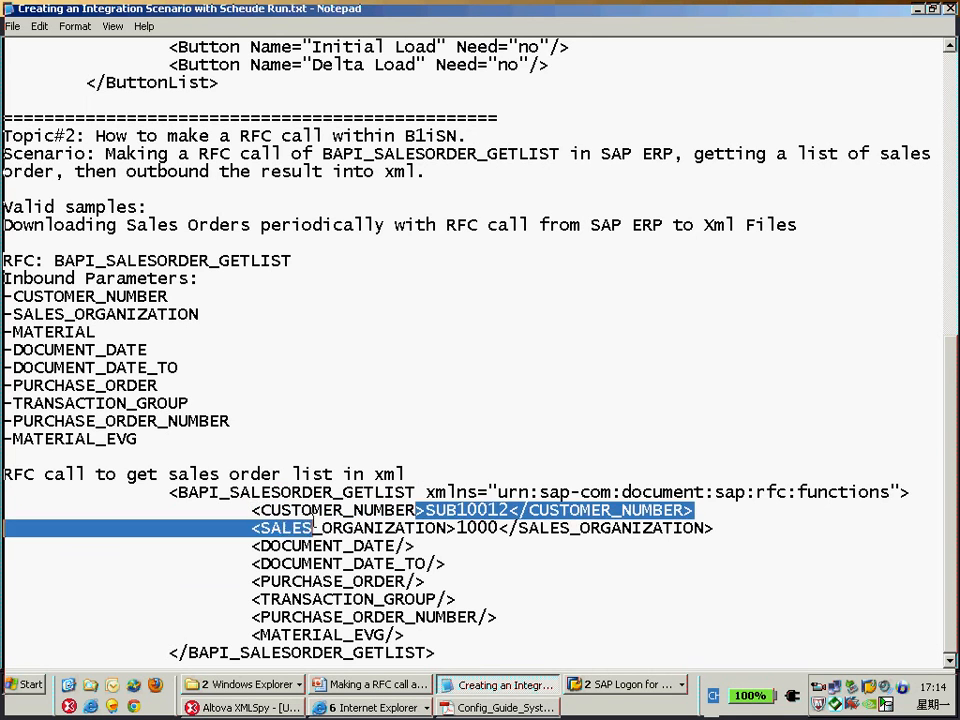
{"action": "double_click", "coordinate": [337, 510]}
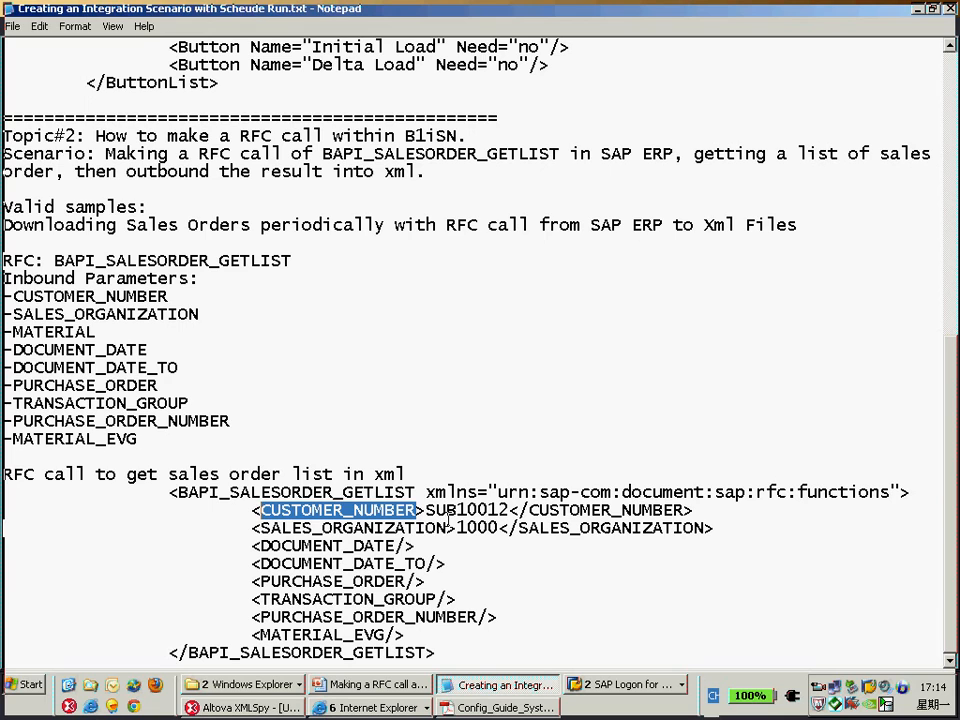
{"action": "double_click", "coordinate": [359, 528]}
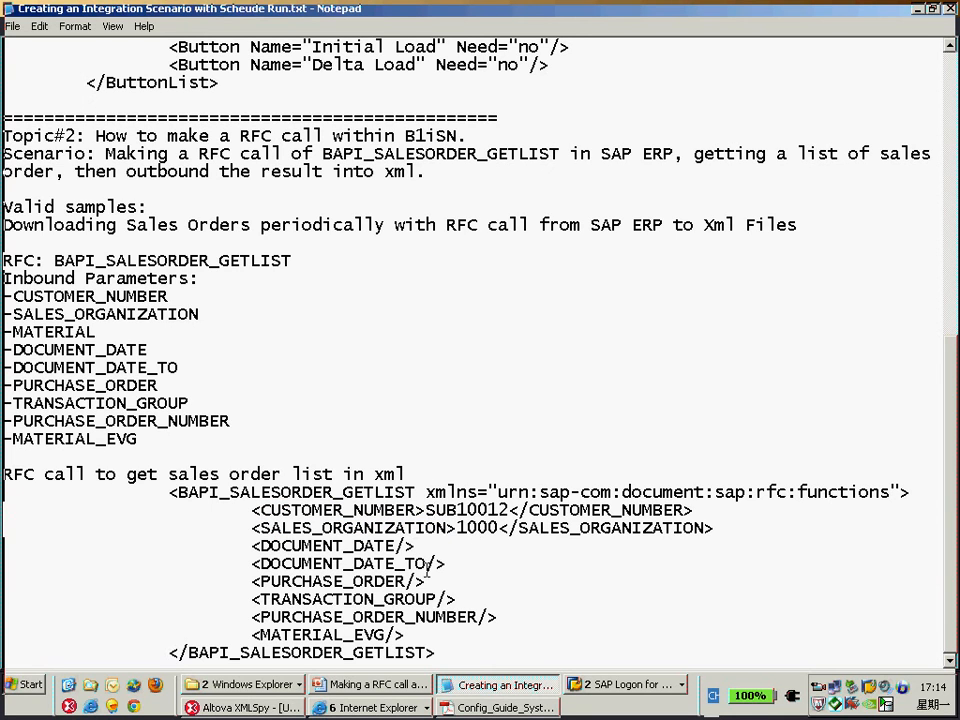
{"action": "left_click_drag", "start_coordinate": [168, 491], "coordinate": [435, 652]}
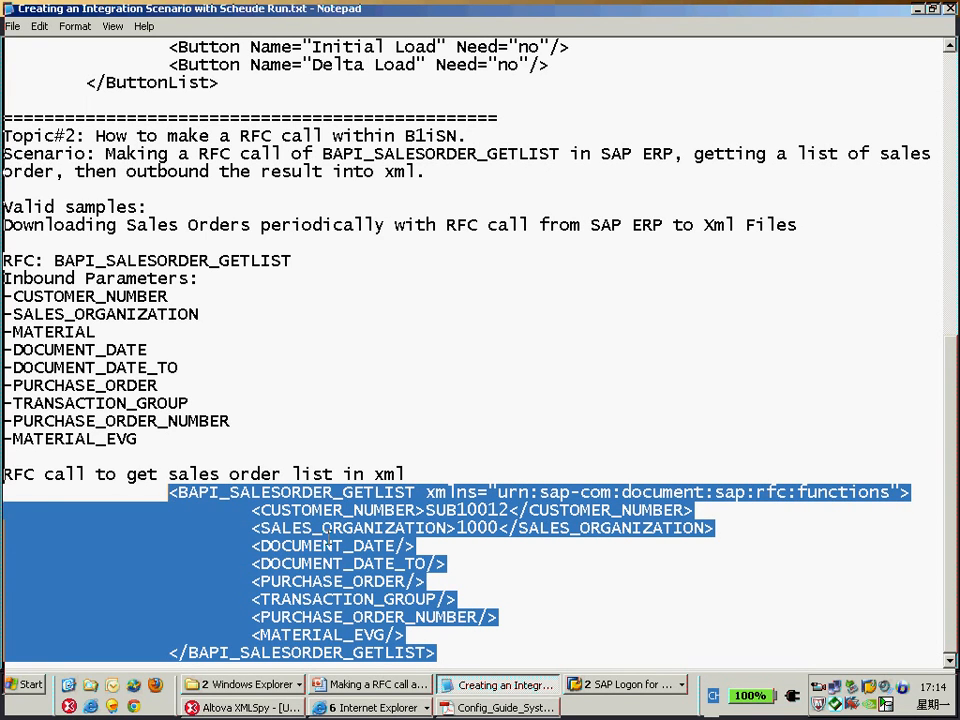
{"action": "mouse_move", "coordinate": [243, 515]}
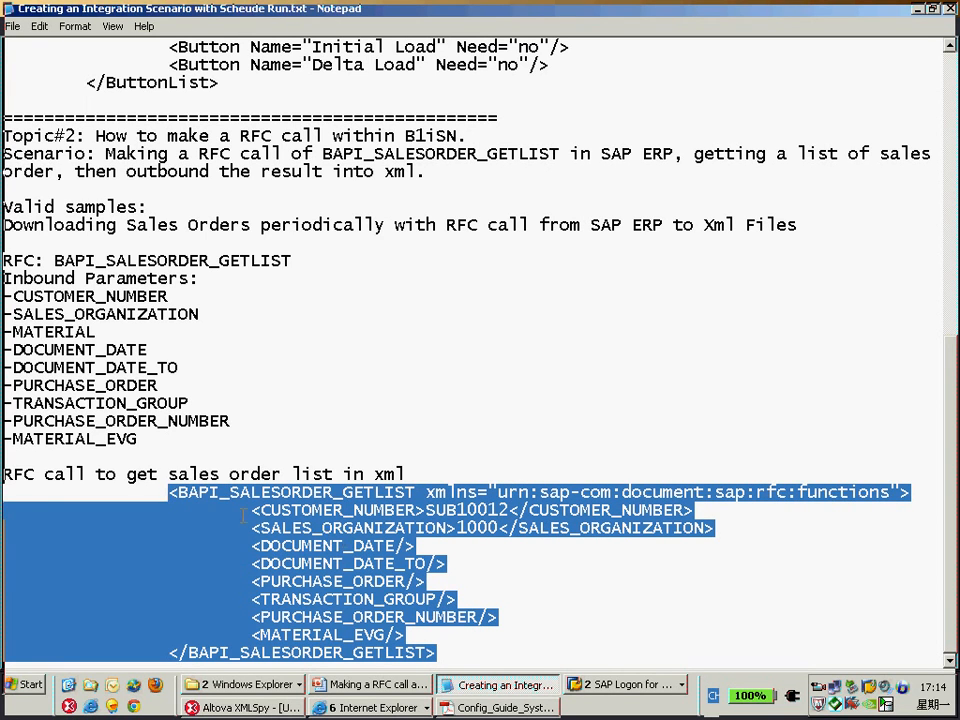
{"action": "left_click", "coordinate": [625, 684]}
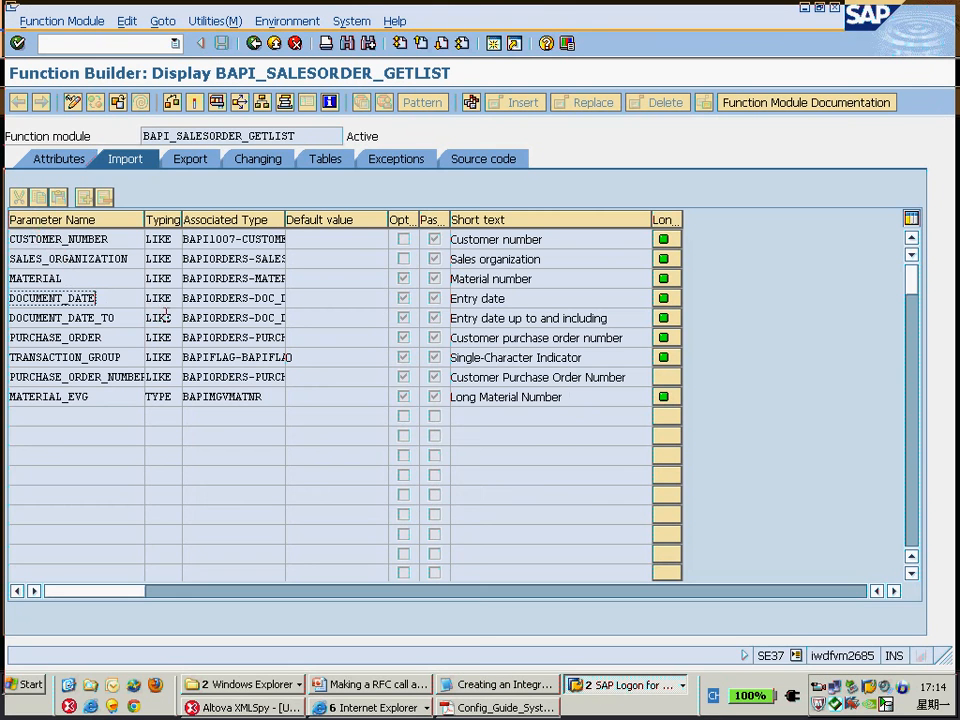
- Review BAPI_SALESORDER_GETLIST import parameters such as DOCUMENT_DATE in SAP GUI
{"action": "left_click", "coordinate": [497, 684]}
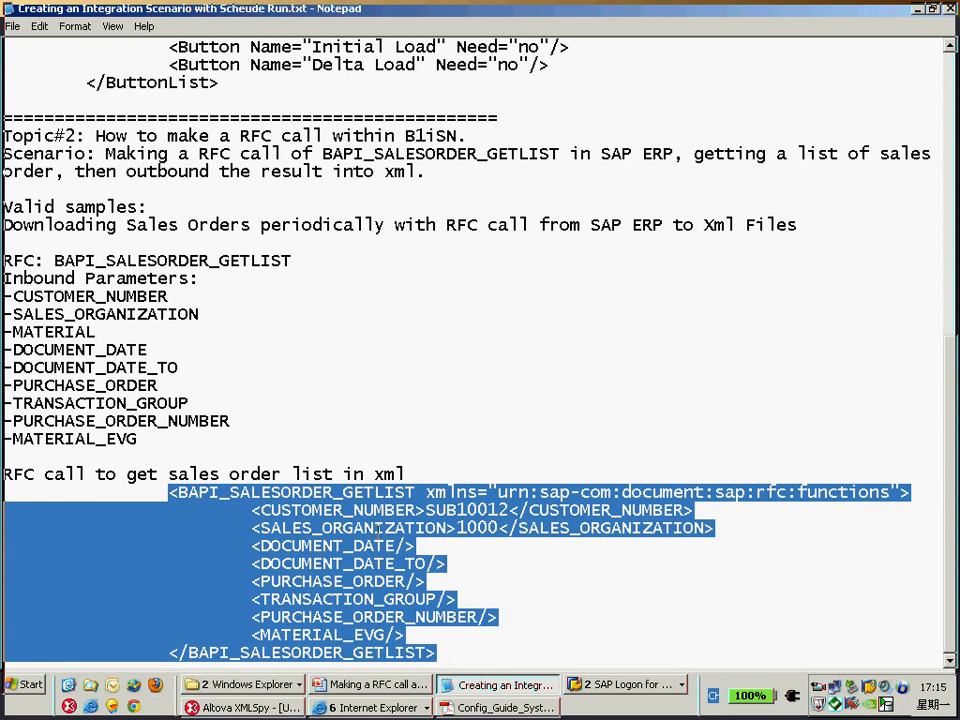
{"action": "left_click", "coordinate": [625, 684]}
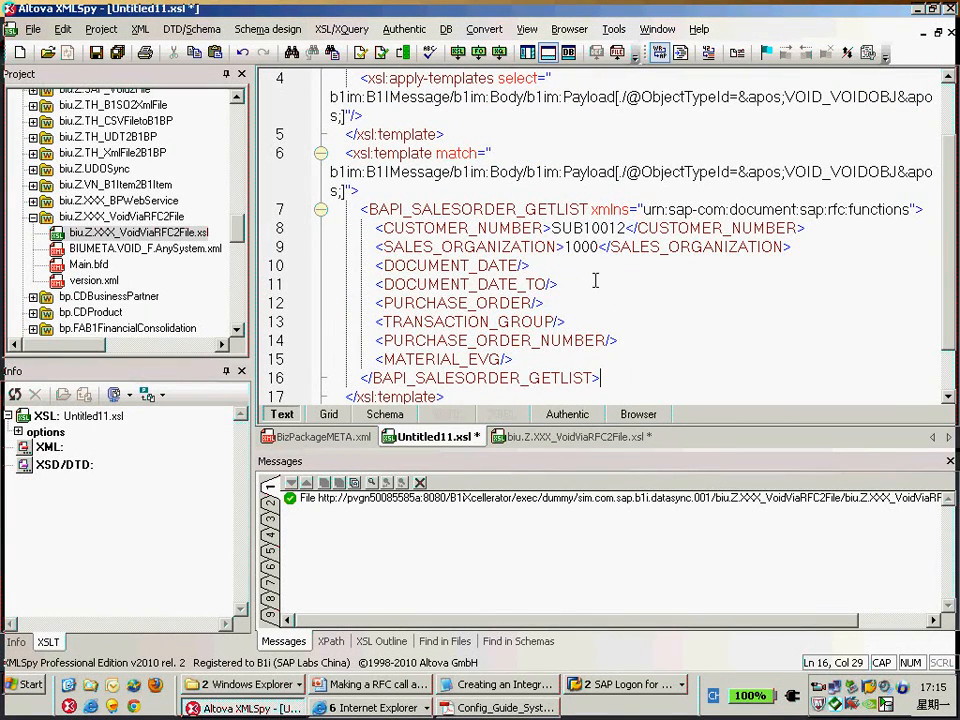
- Highlight the hardcoded customer number SUB10012 in the pasted request
{"action": "double_click", "coordinate": [588, 228]}
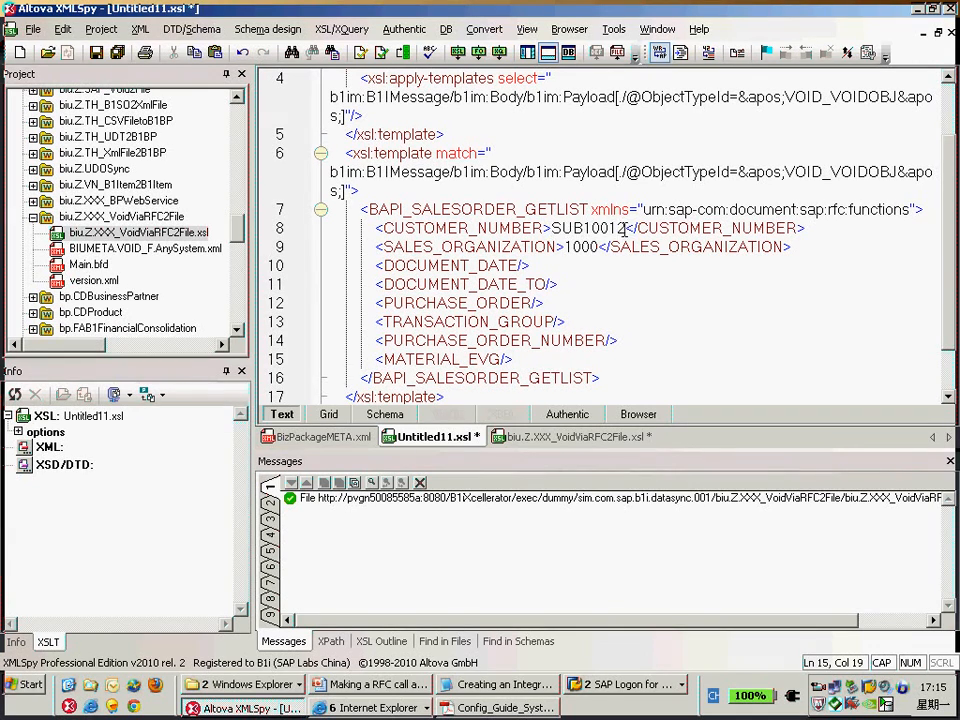
{"action": "double_click", "coordinate": [588, 228]}
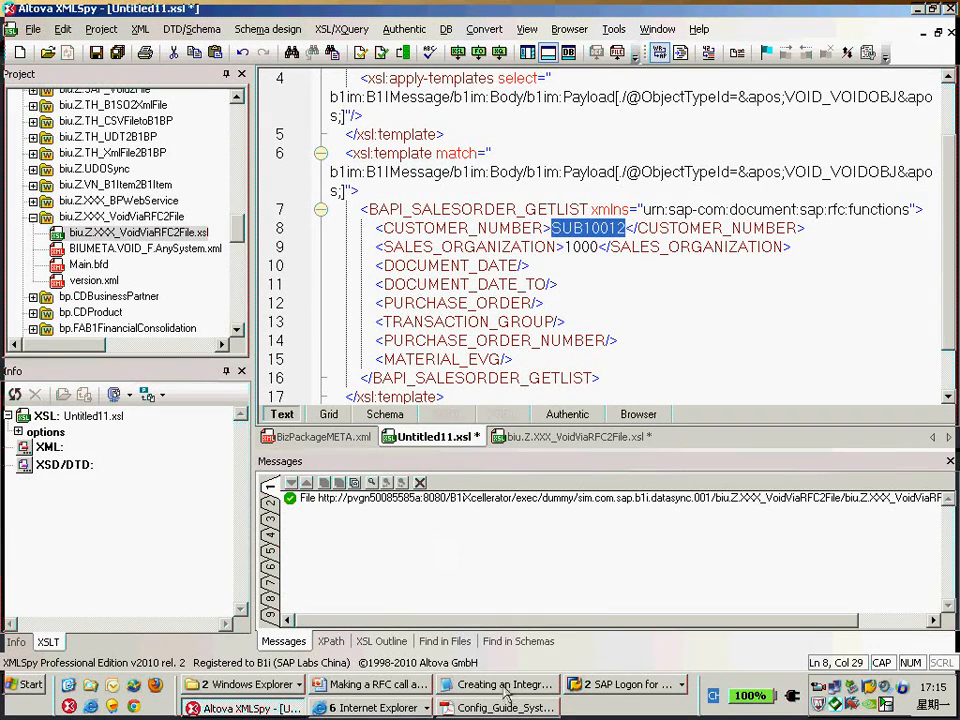